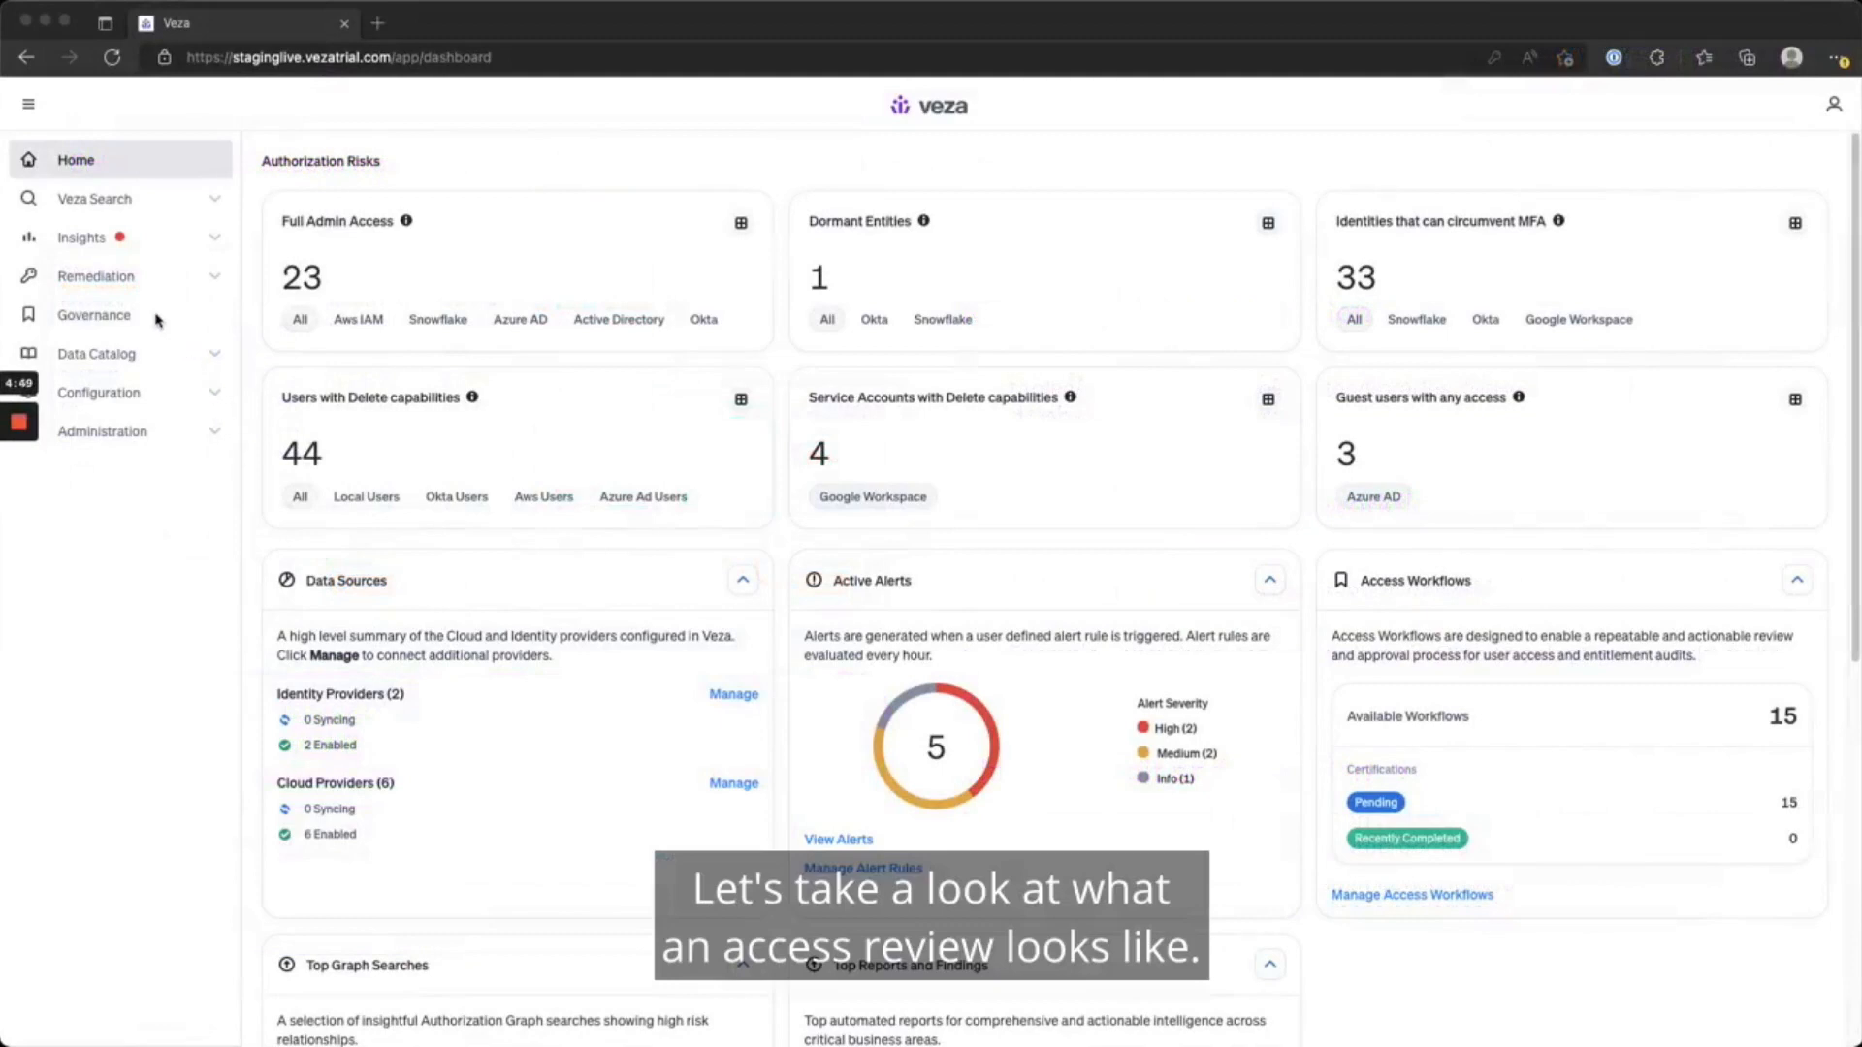
Go to Governance to see the Access and Entitlement Workflows list.
left_click(93, 314)
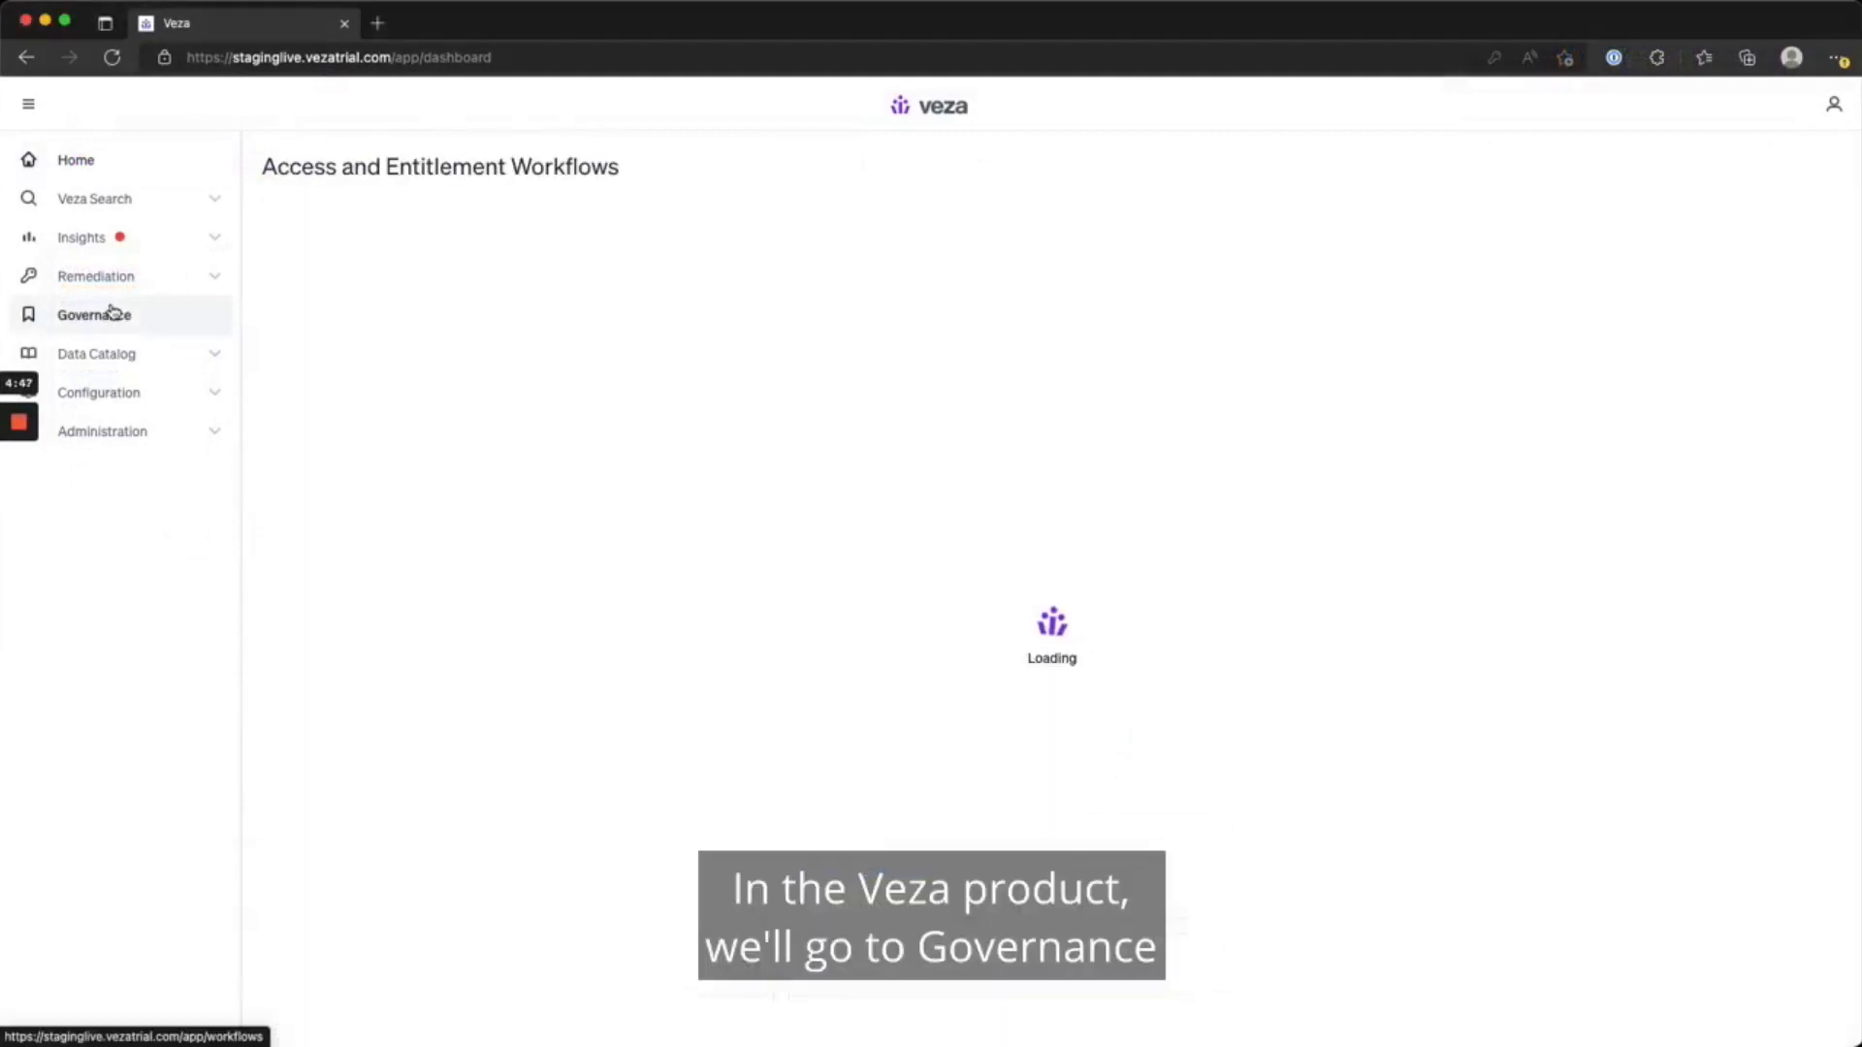
left_click(93, 314)
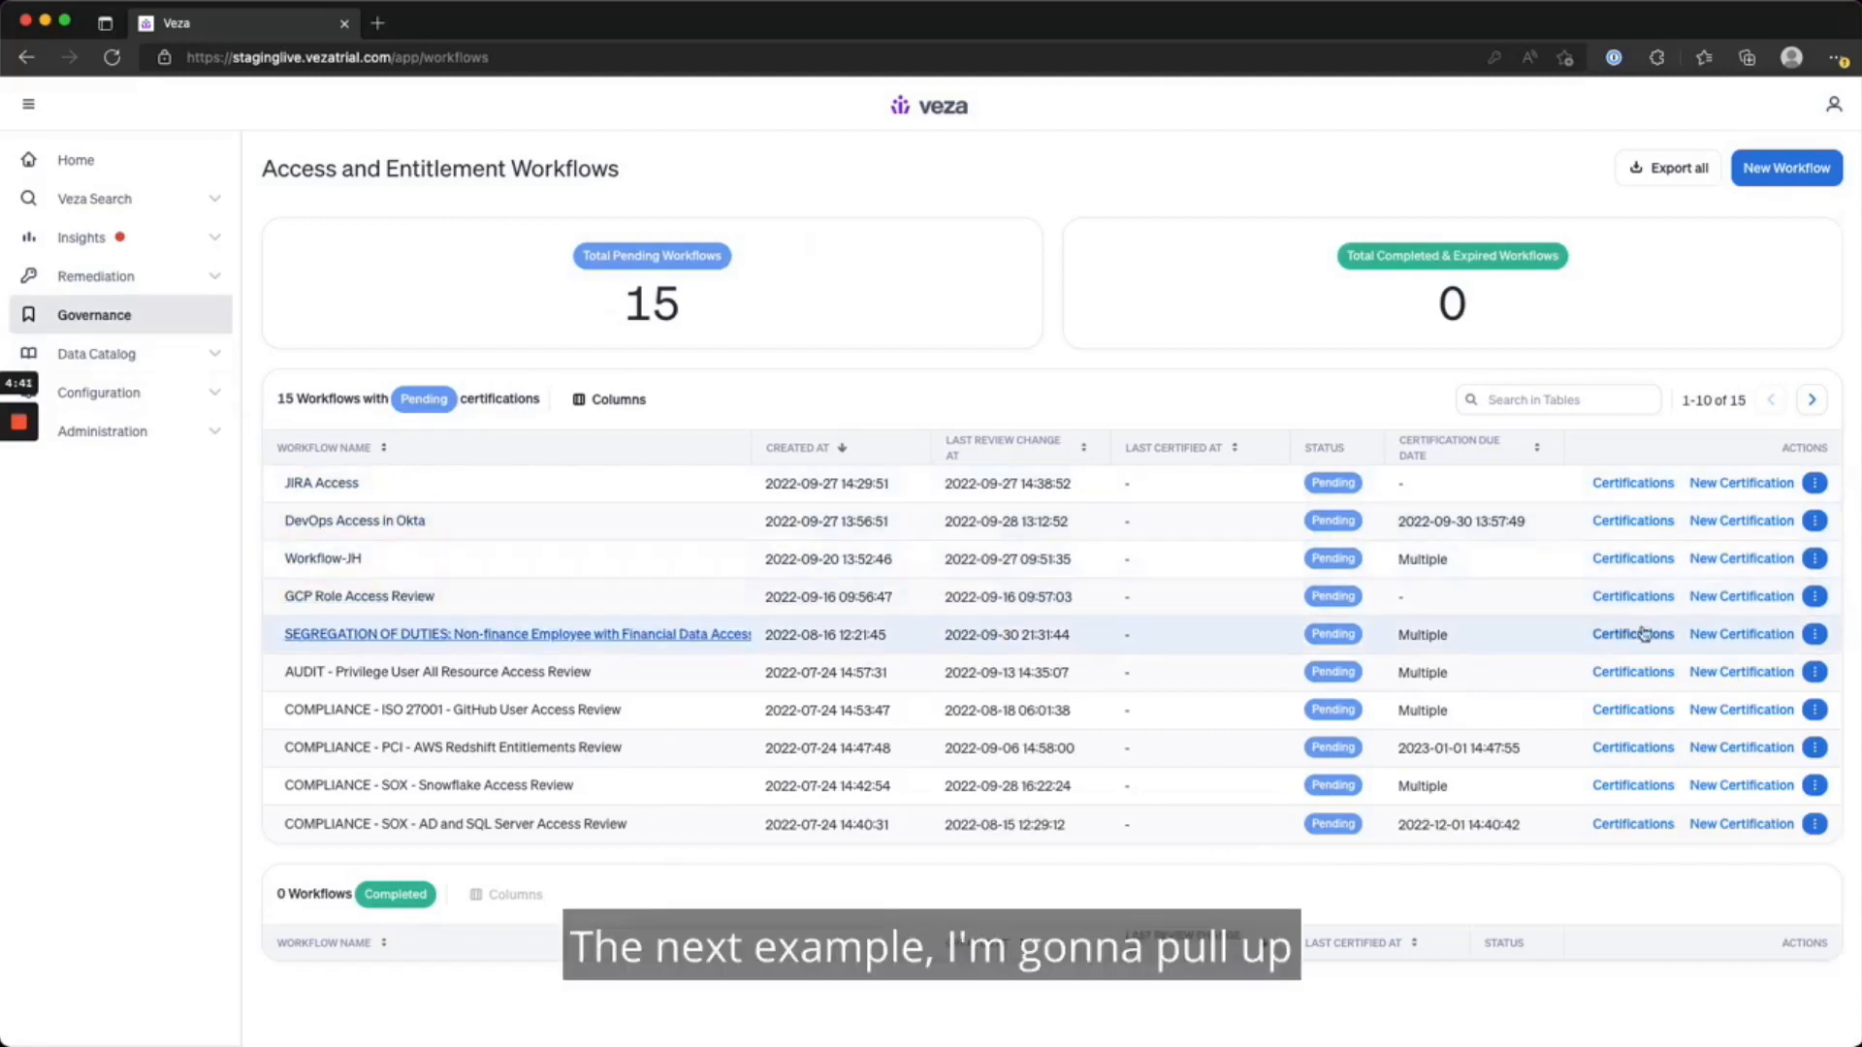
Create a Segregation of Duties certification with due date October 7, 2022.
left_click(1742, 635)
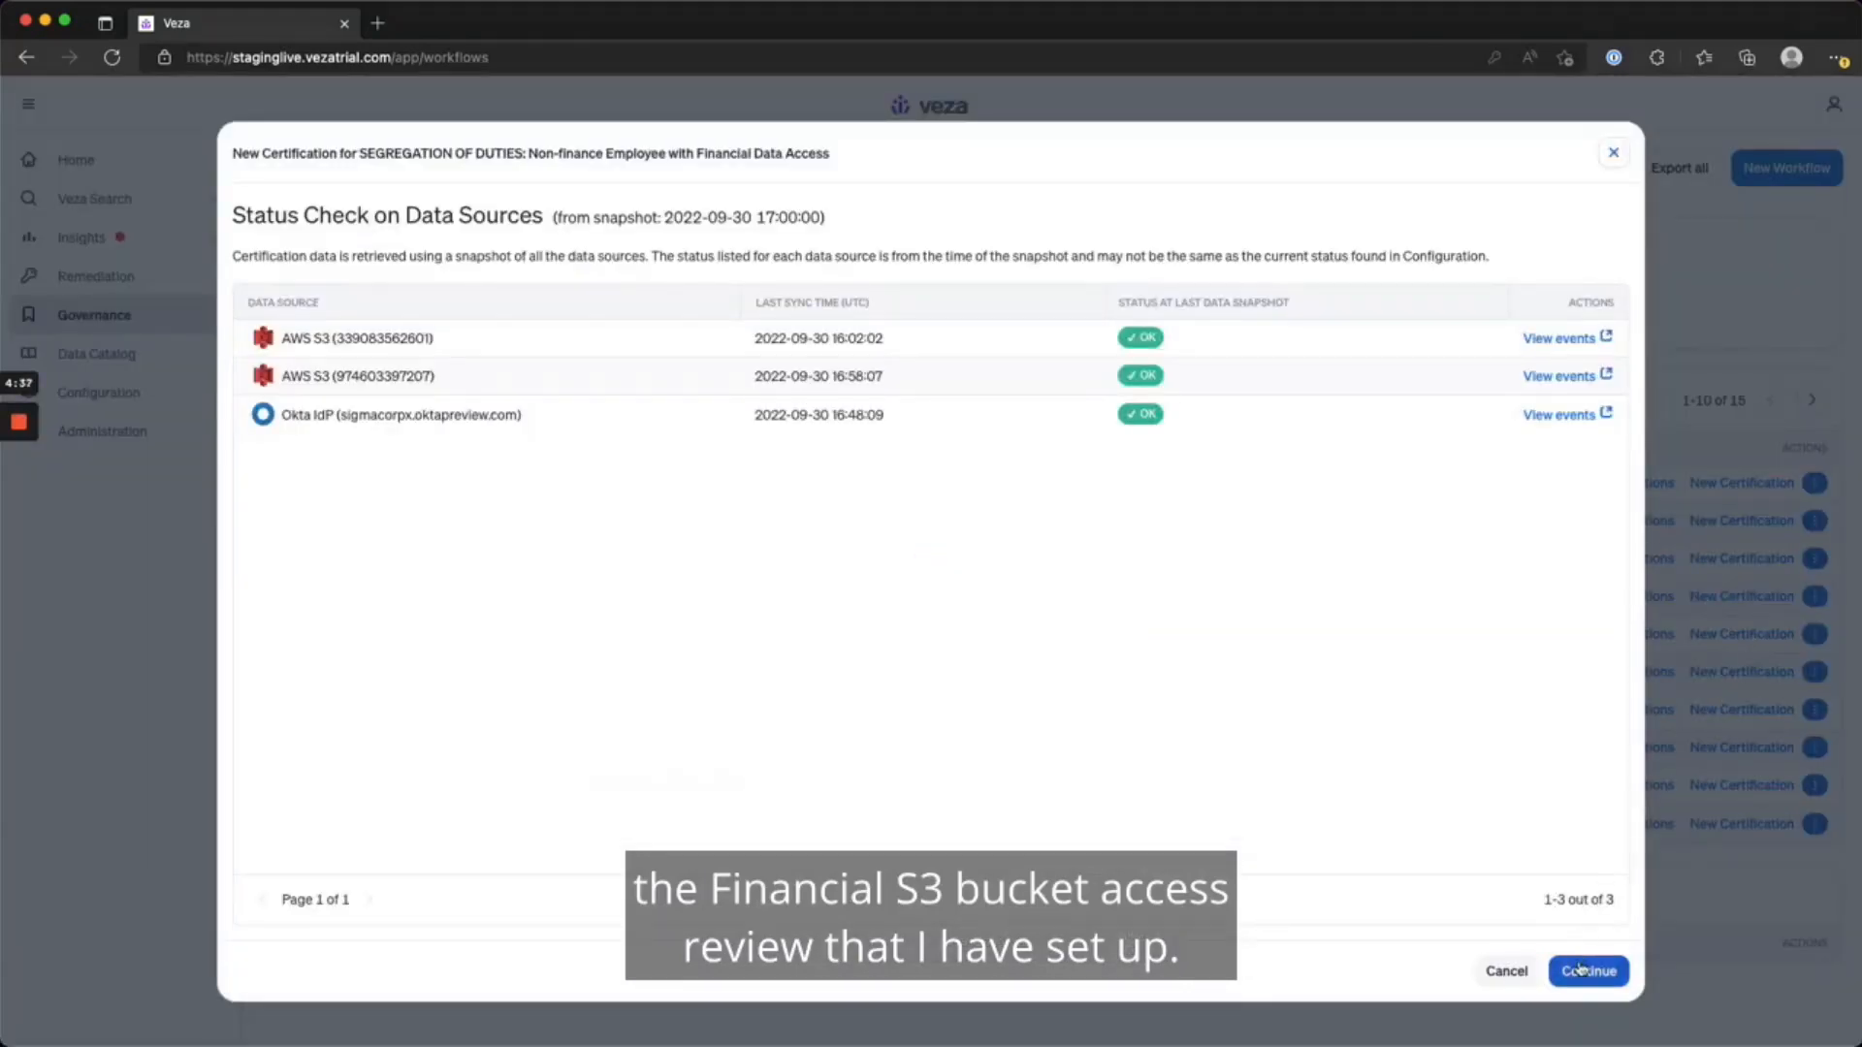
left_click(1588, 970)
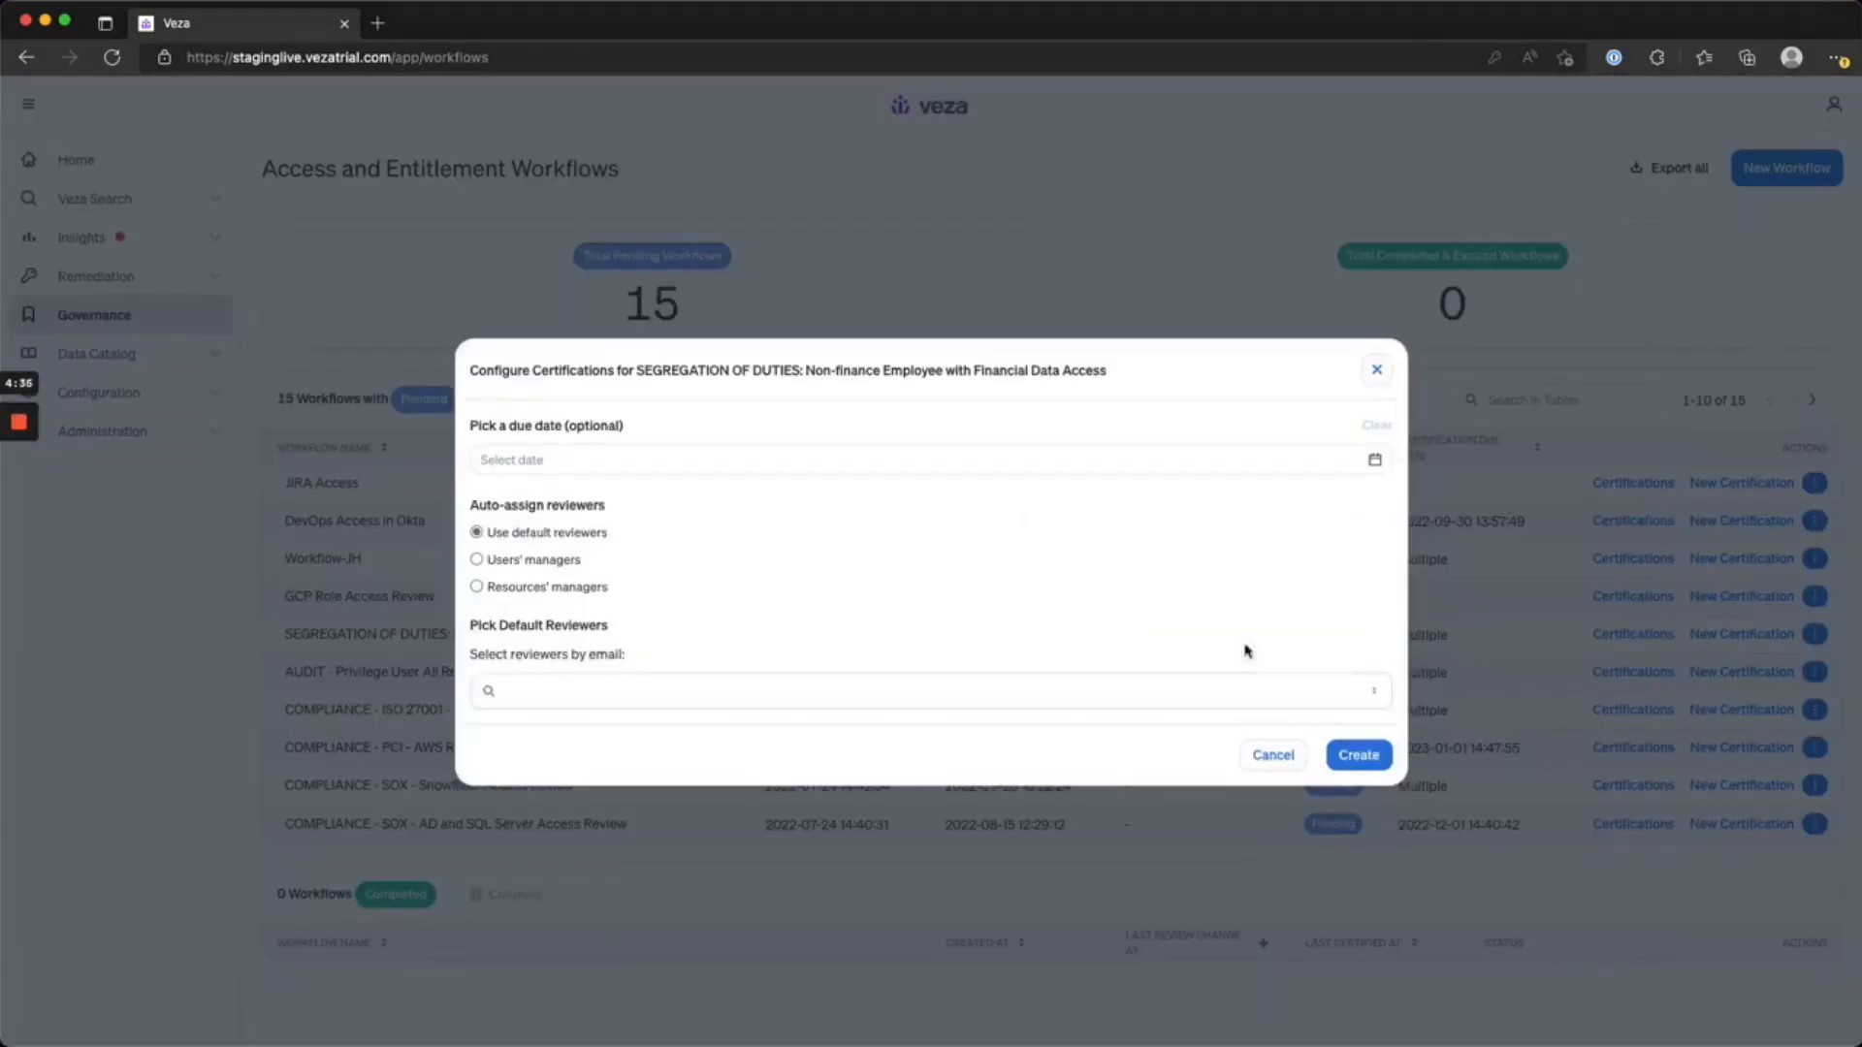
left_click(933, 460)
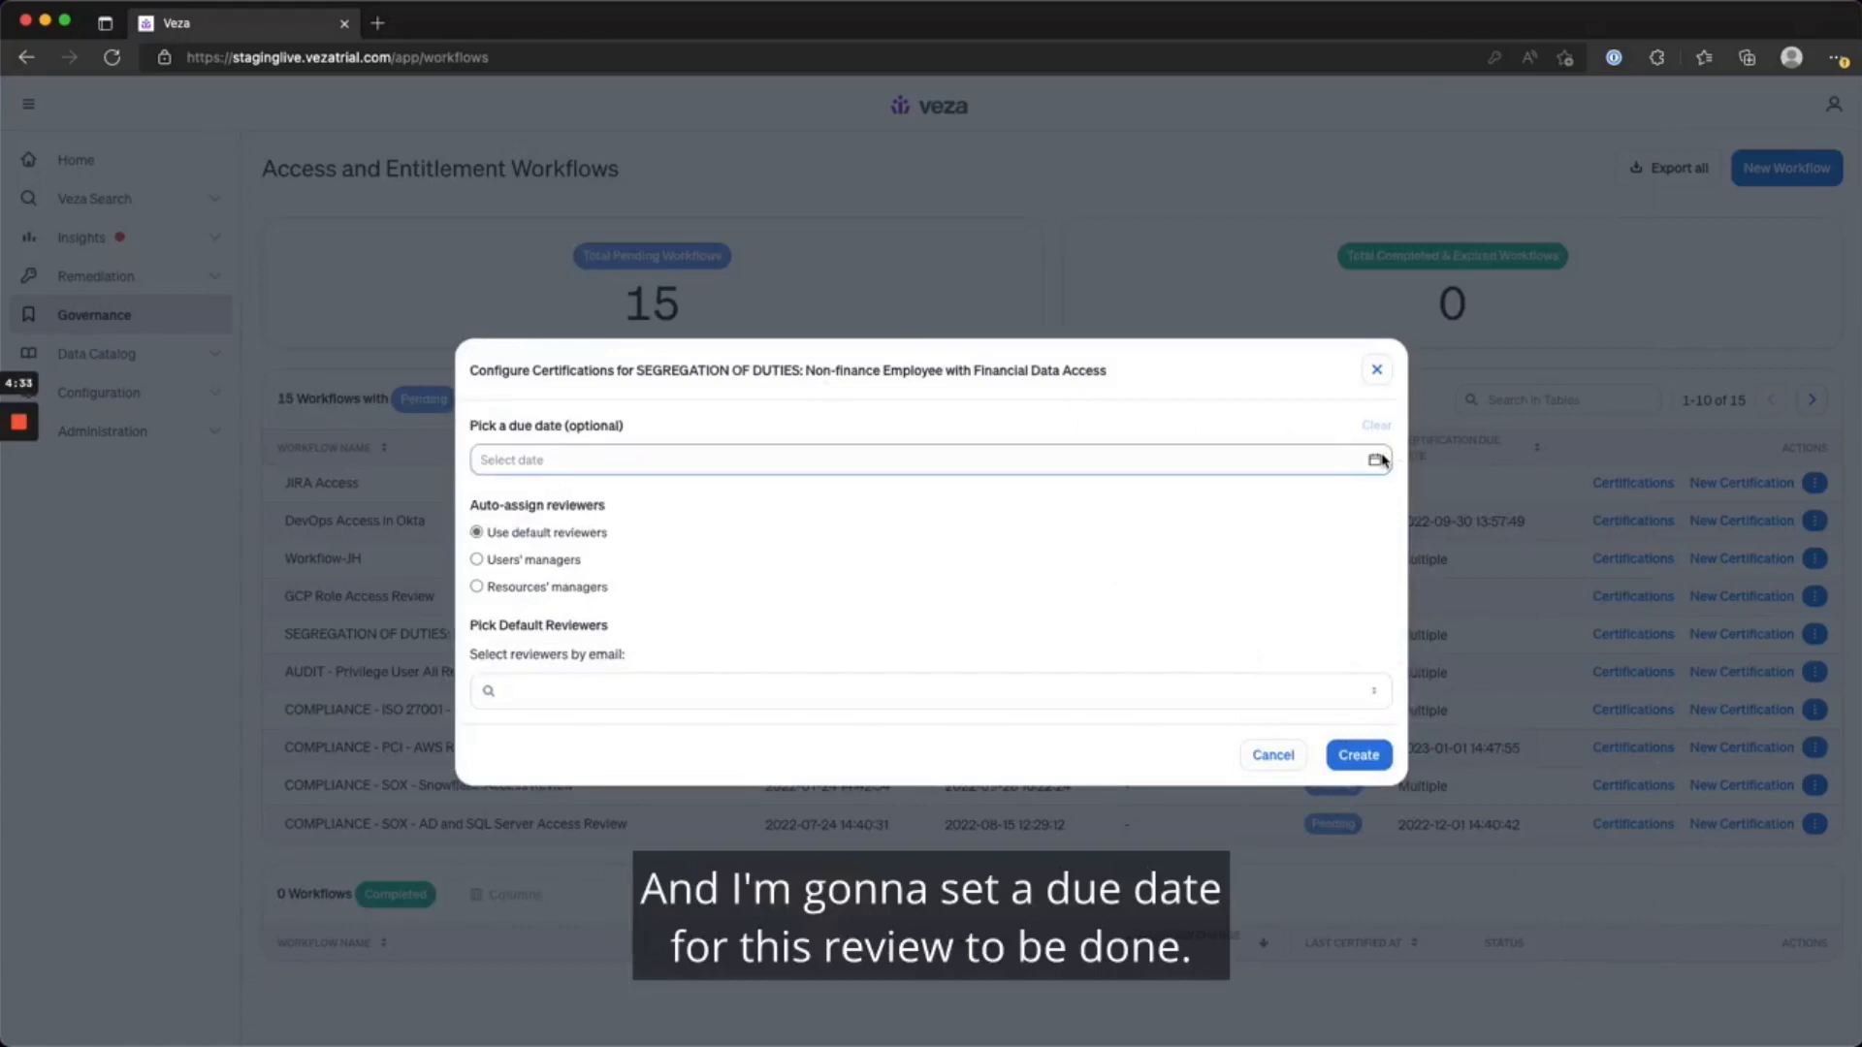
left_click(927, 459)
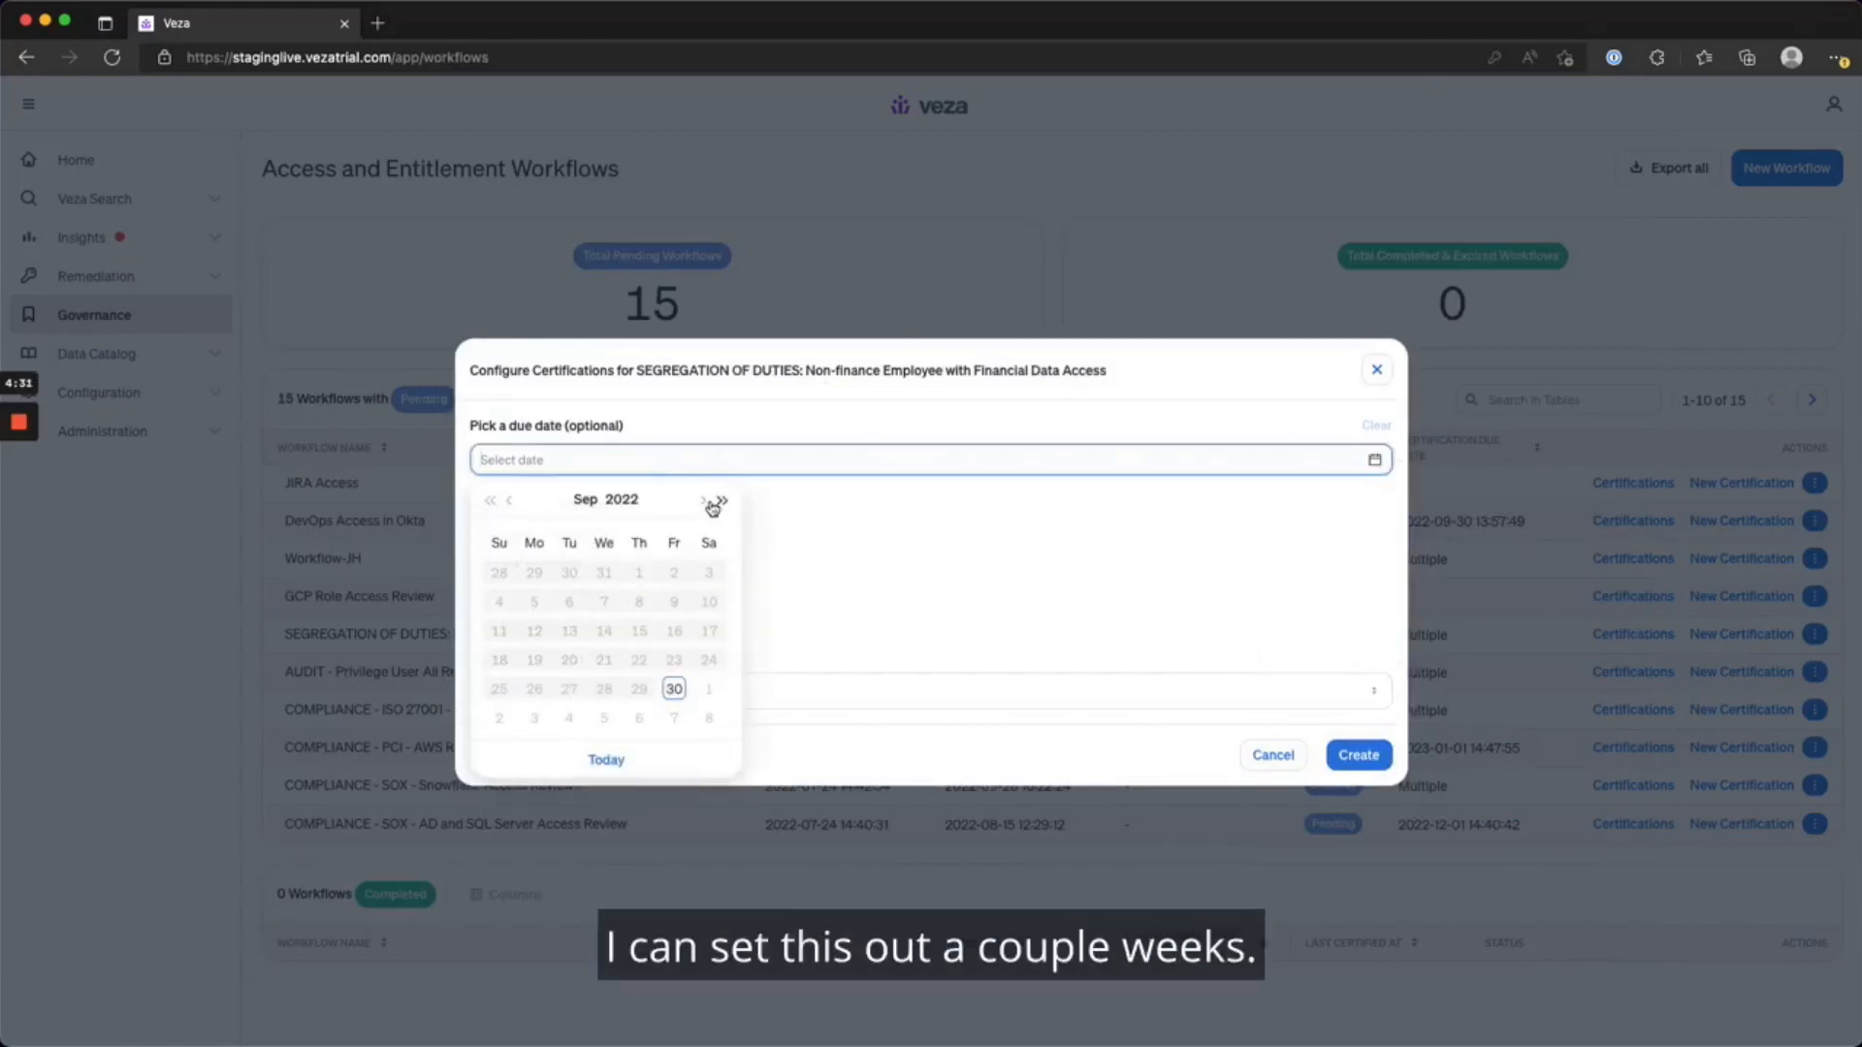
left_click(713, 500)
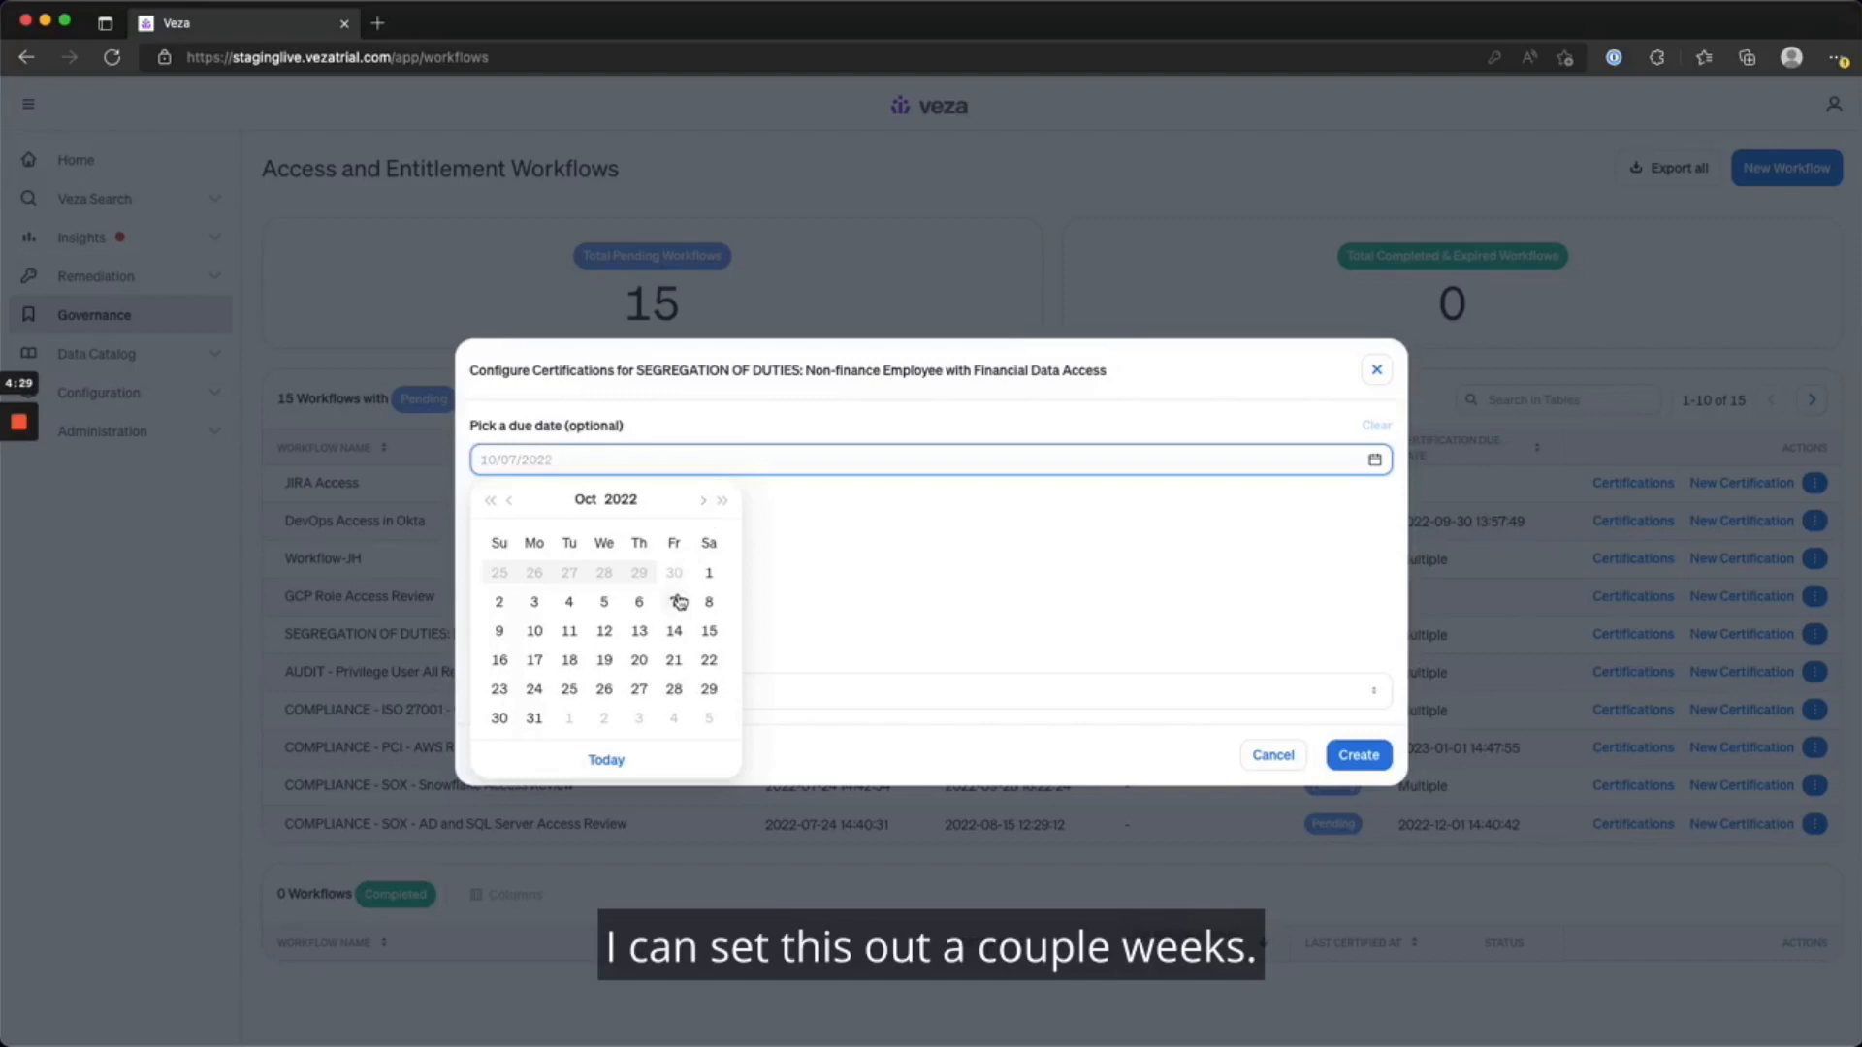
left_click(673, 601)
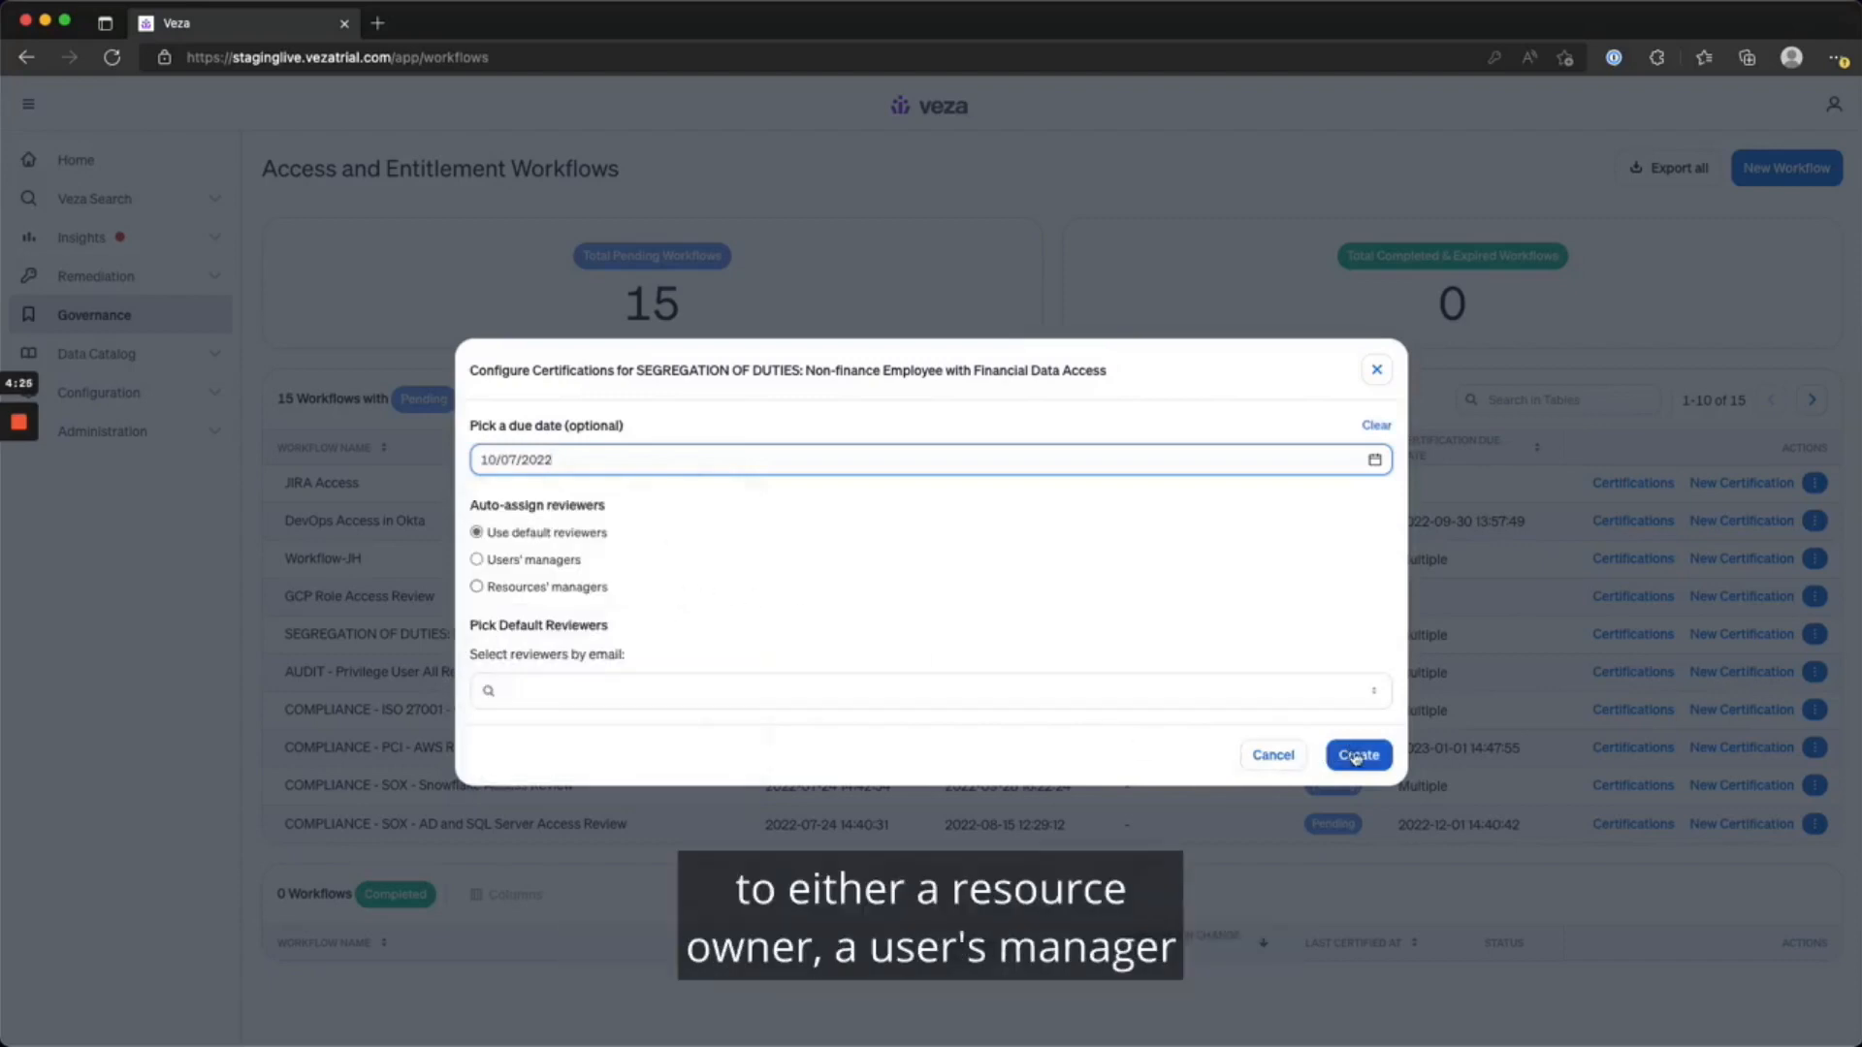
left_click(1357, 754)
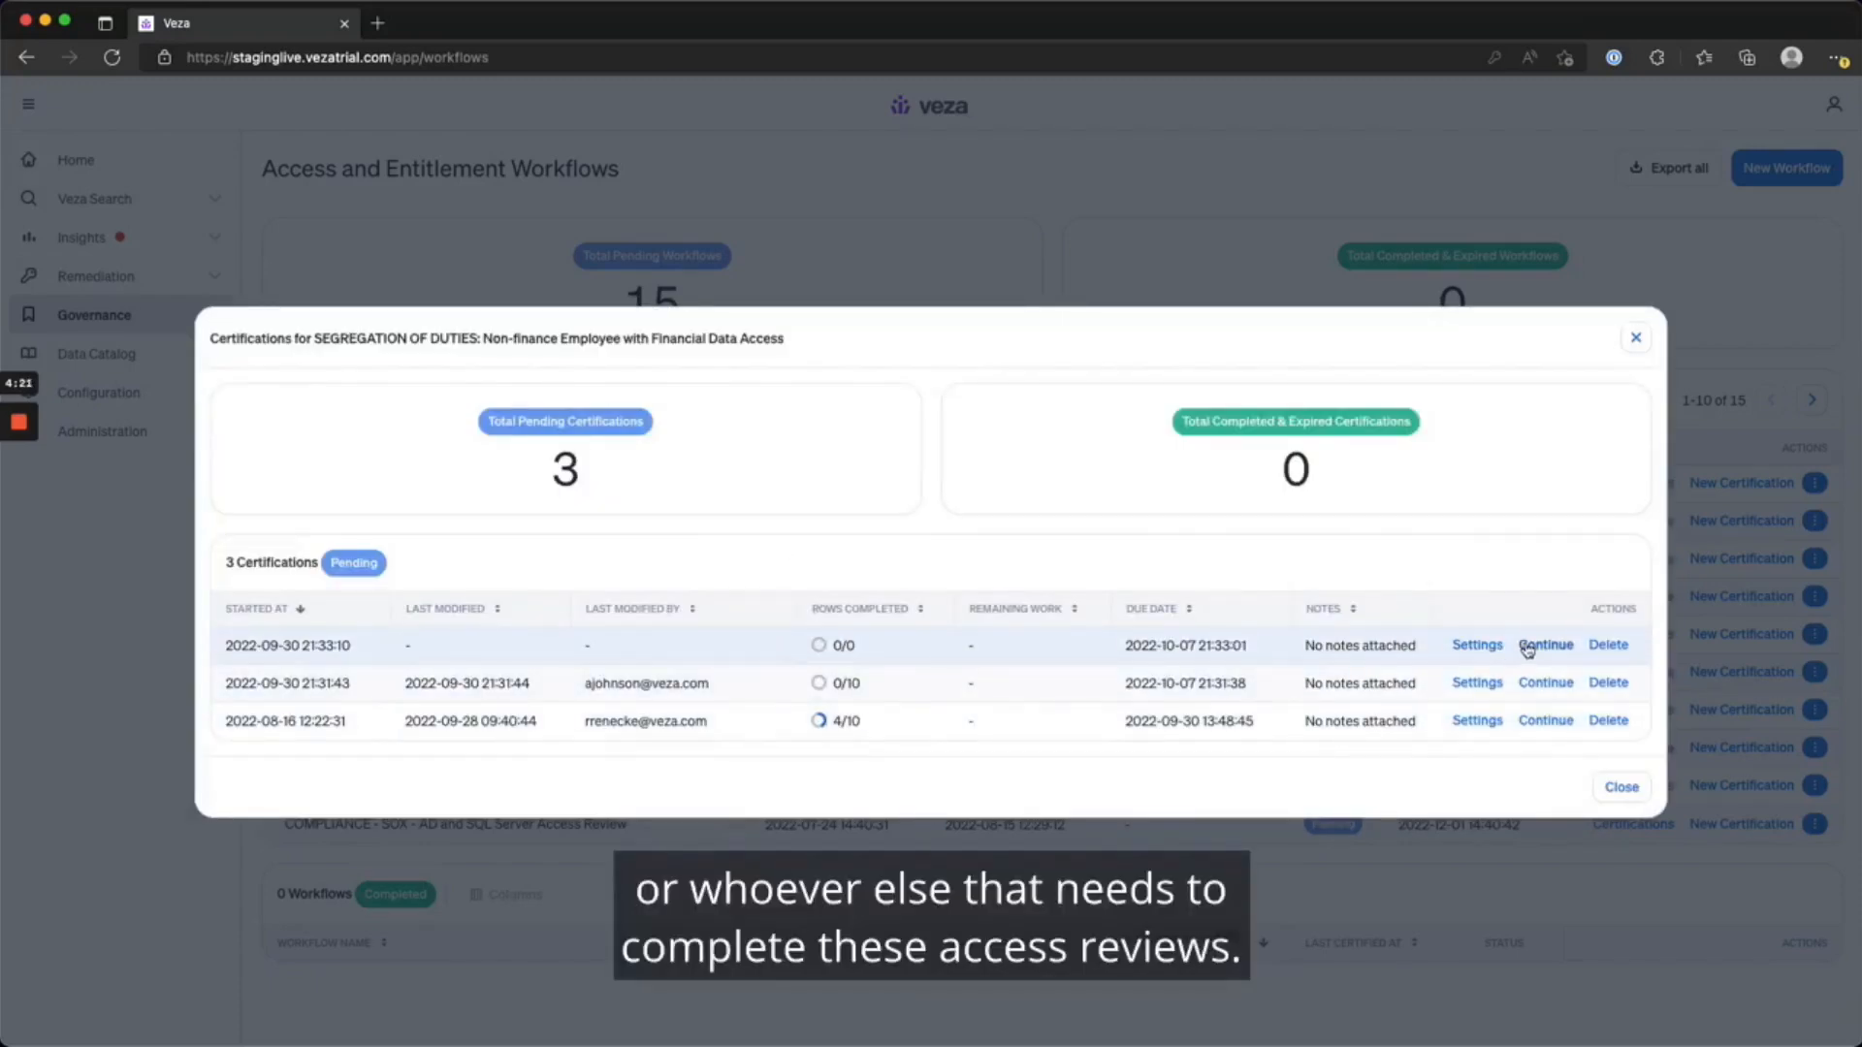
Continue into the new certification listing 10 Okta users with finance S3 access.
left_click(1546, 644)
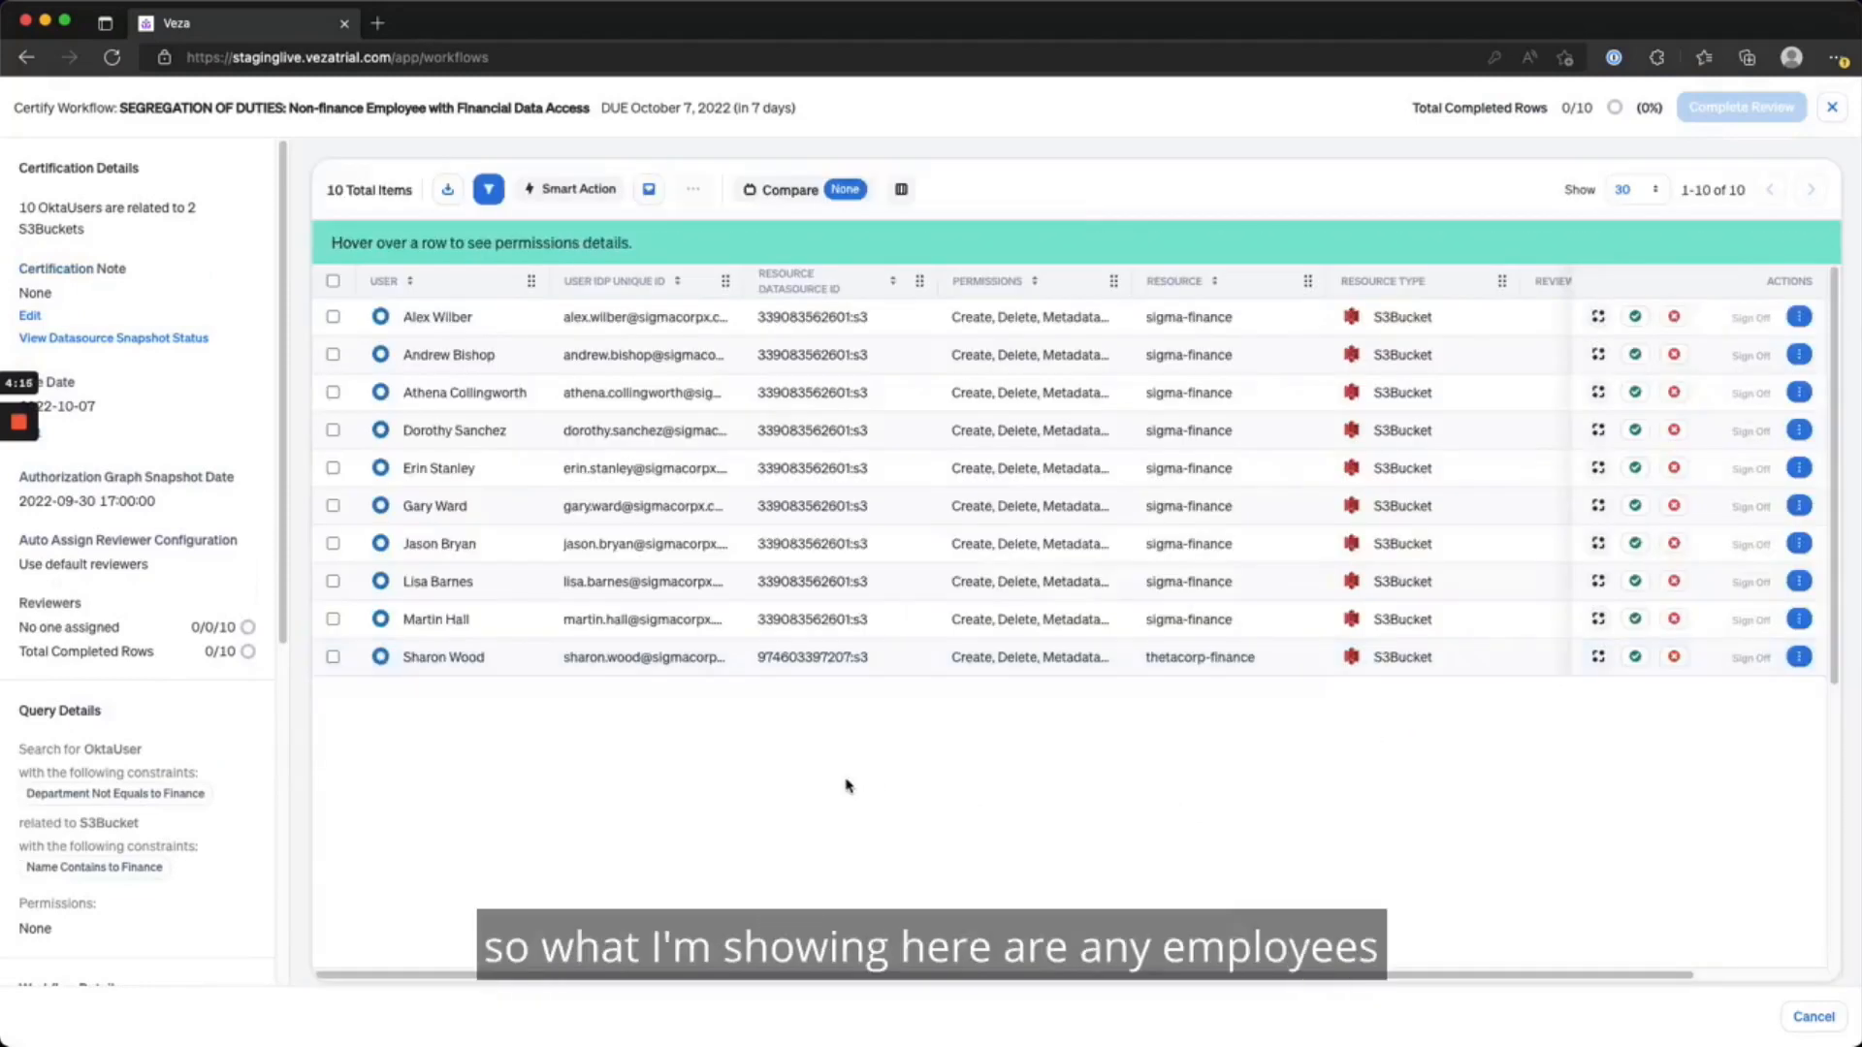
scroll("down", 3)
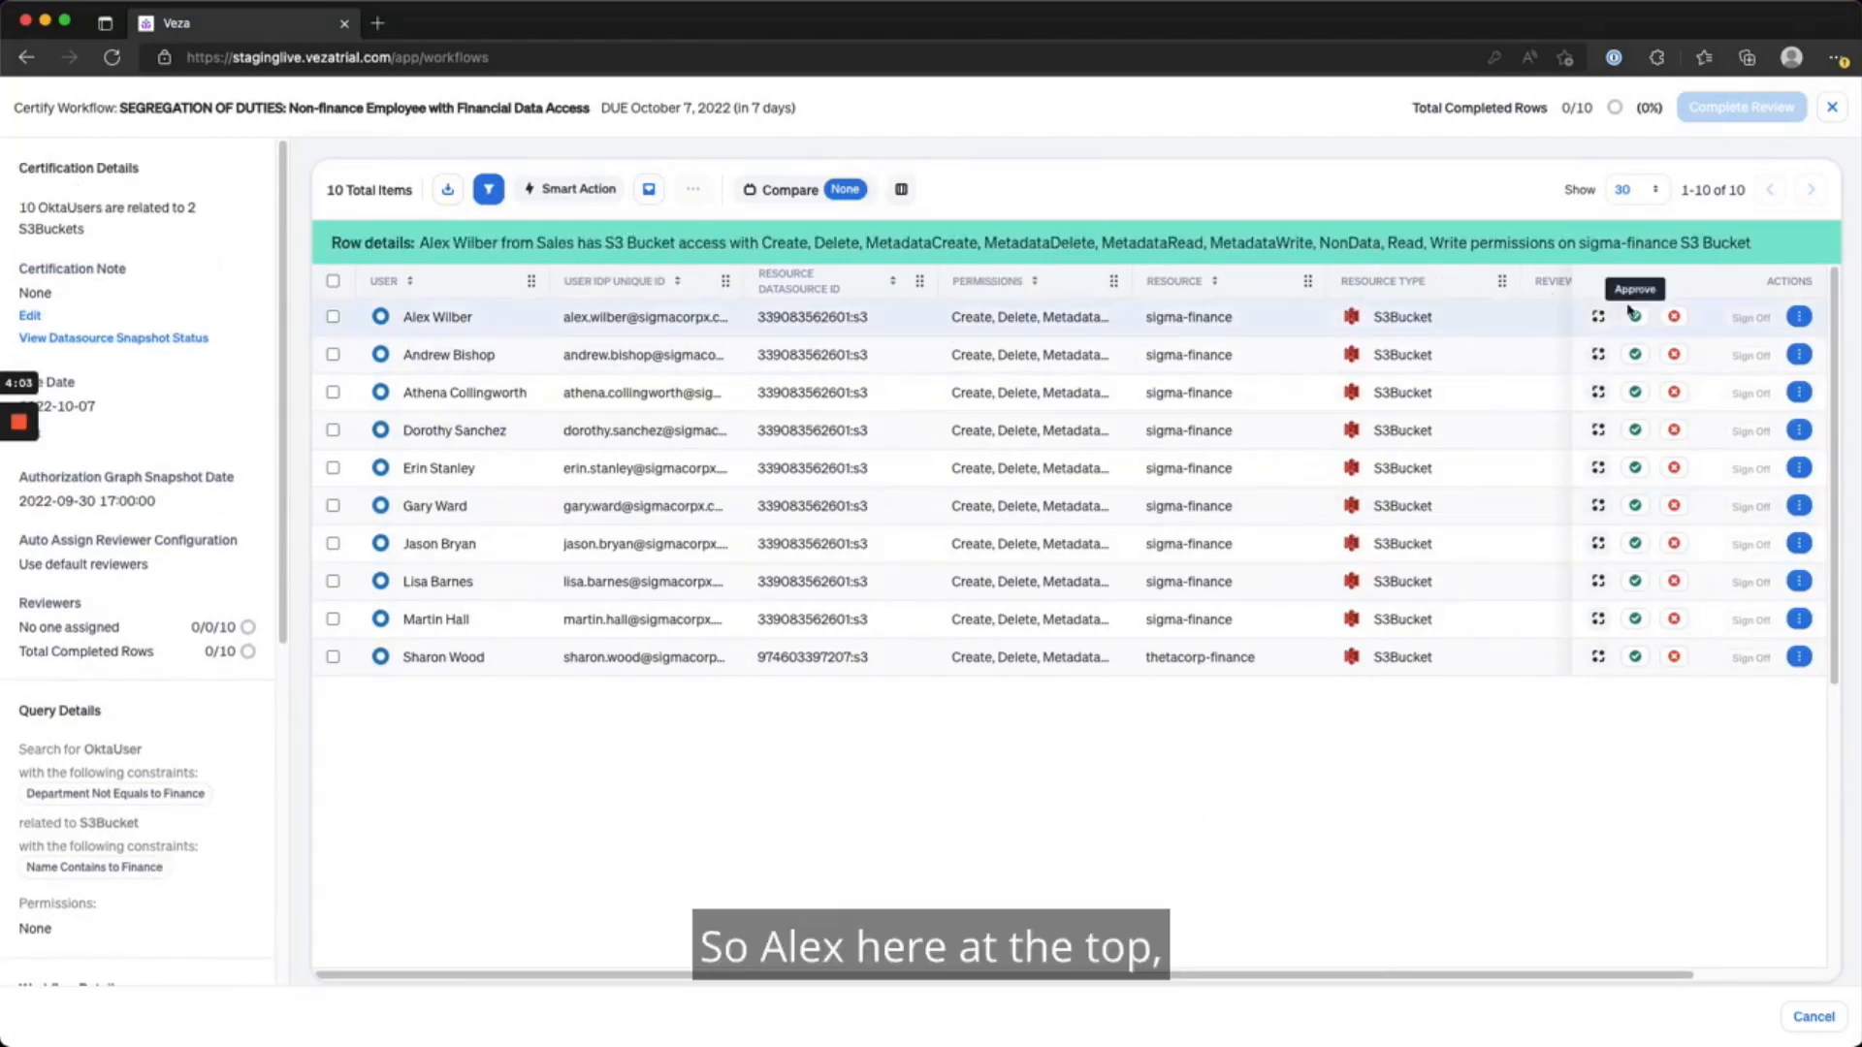
Approve Alex Wilber's sigma-finance bucket access with the note 'Approv' and save it.
left_click(1633, 317)
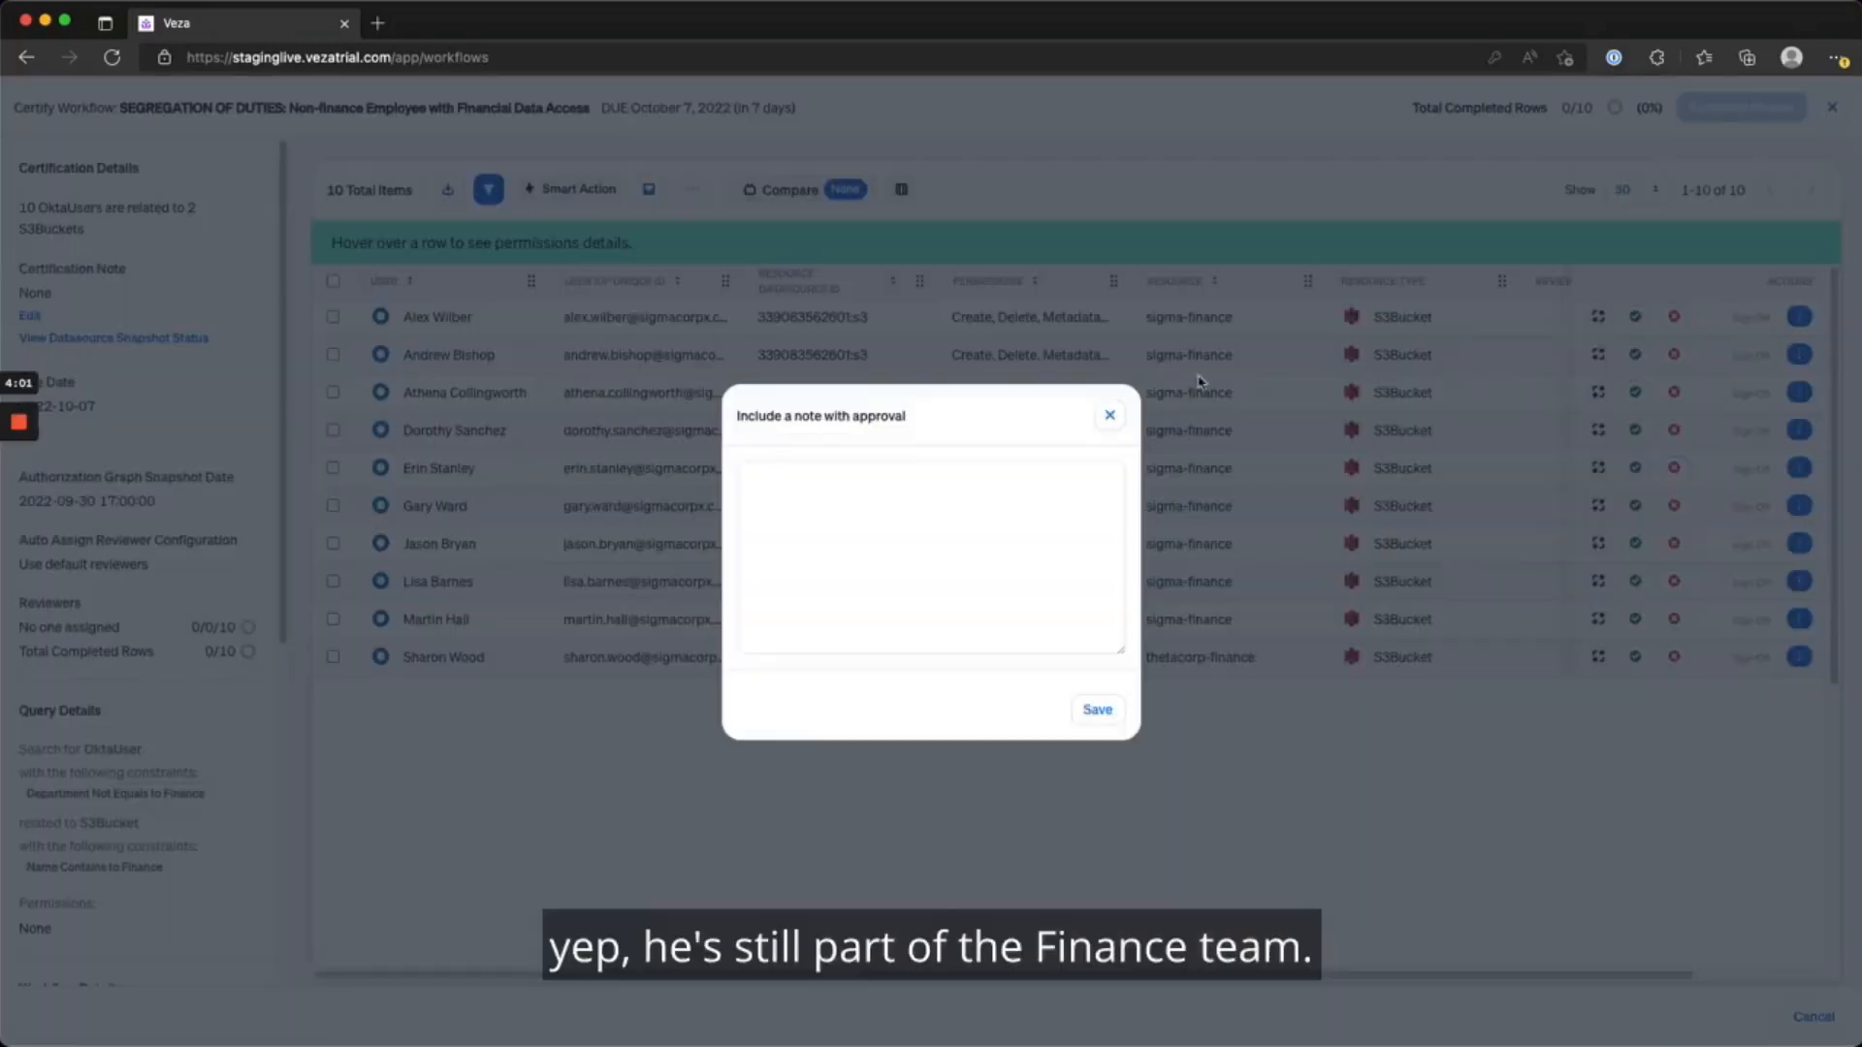
type("Approve")
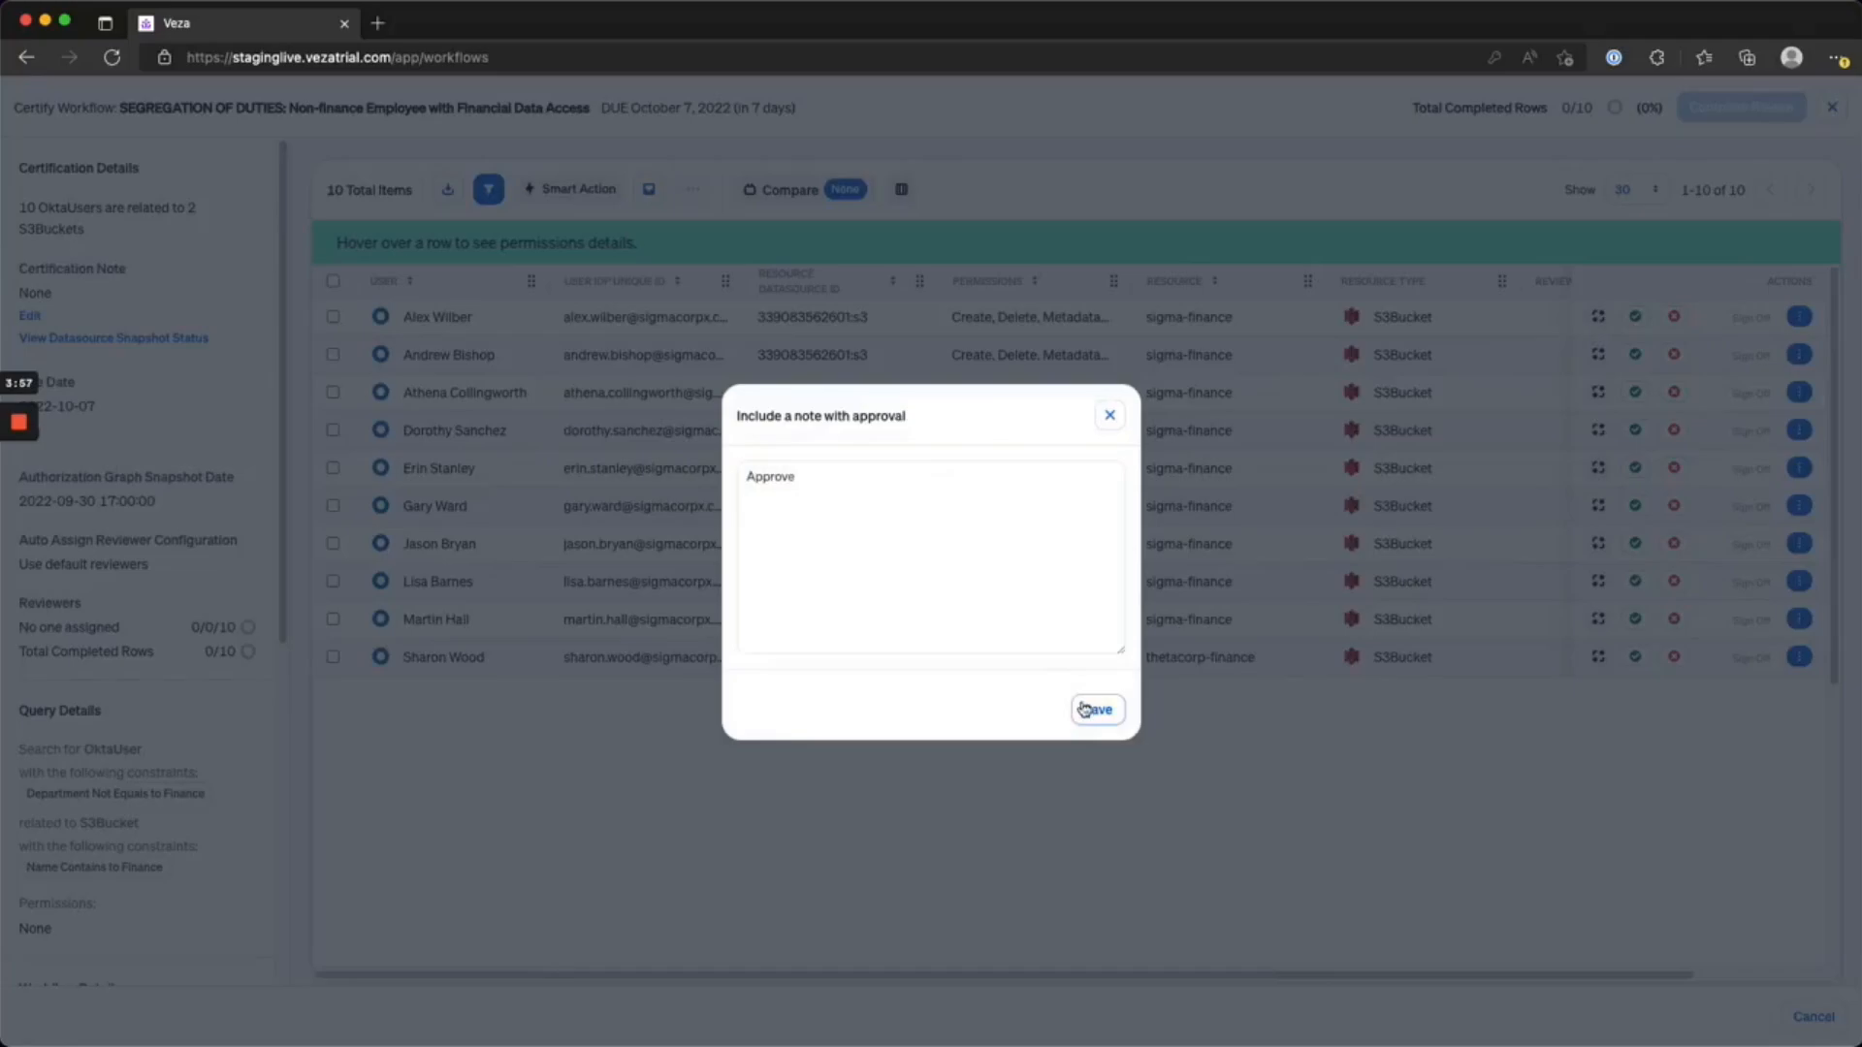
left_click(1094, 710)
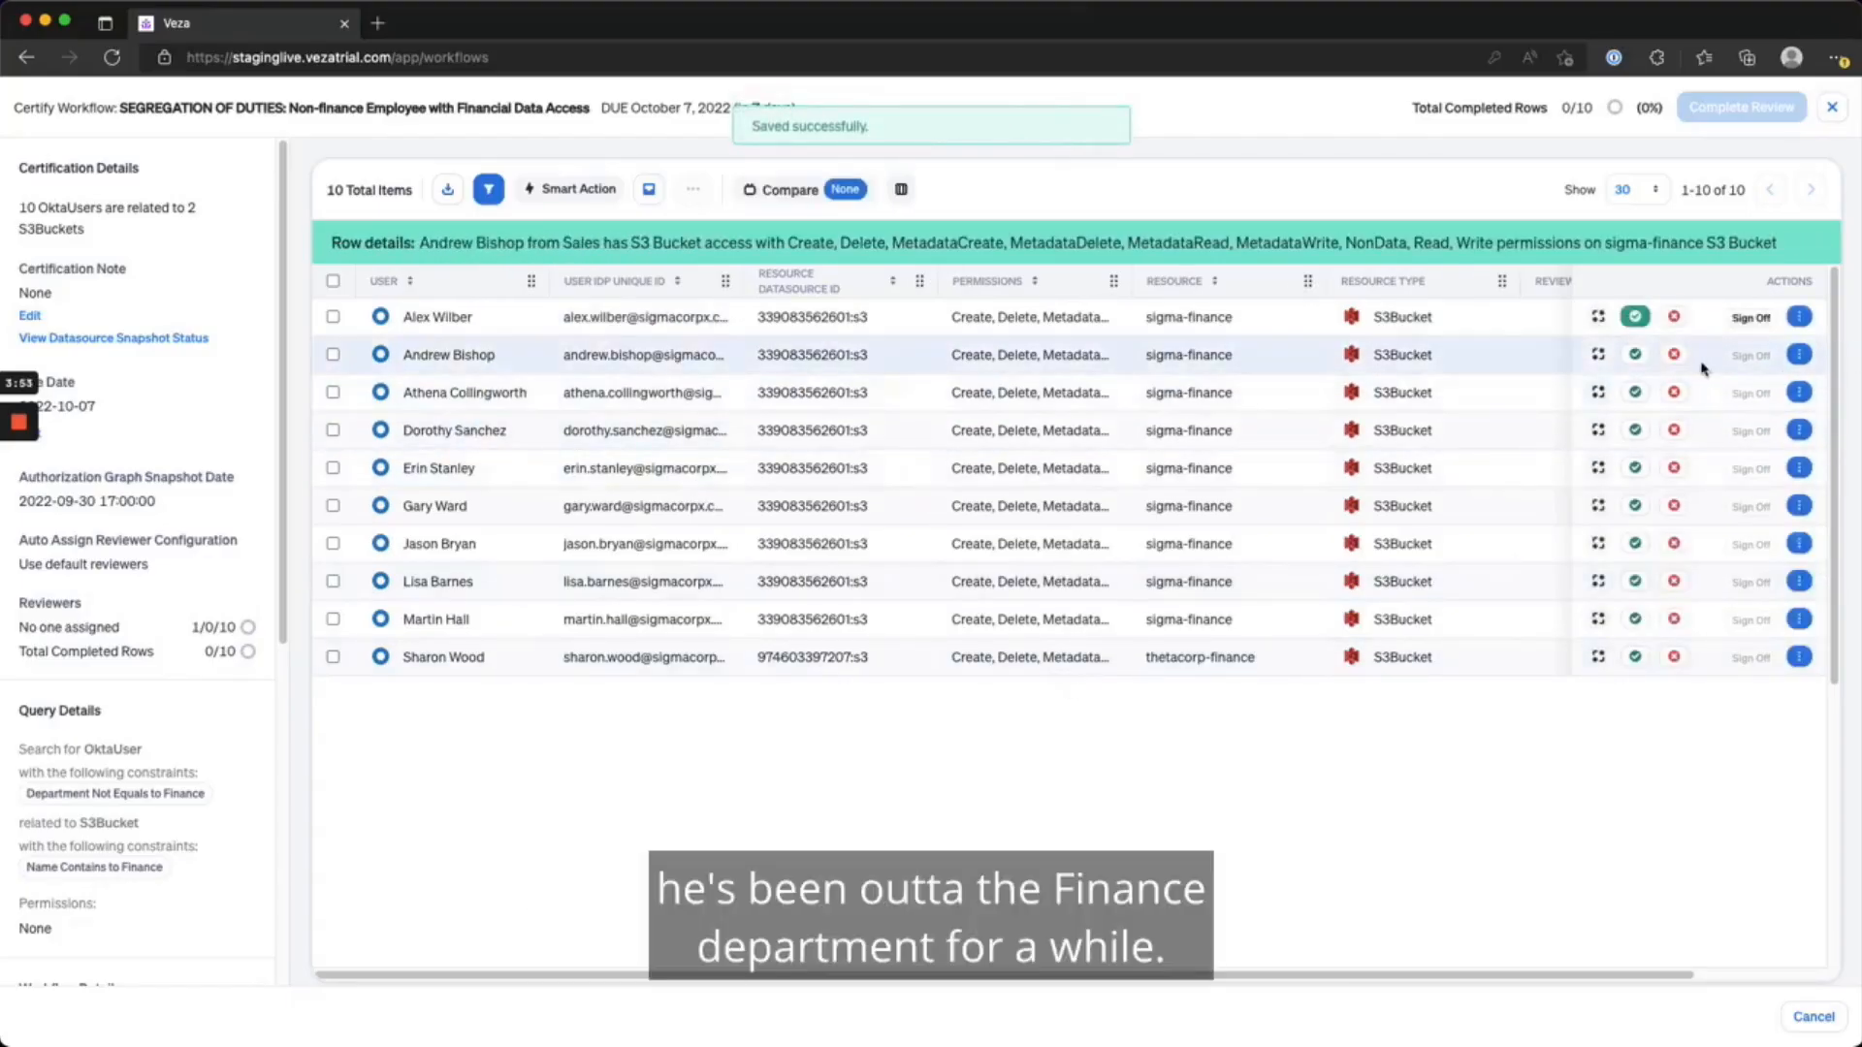
left_click(1674, 353)
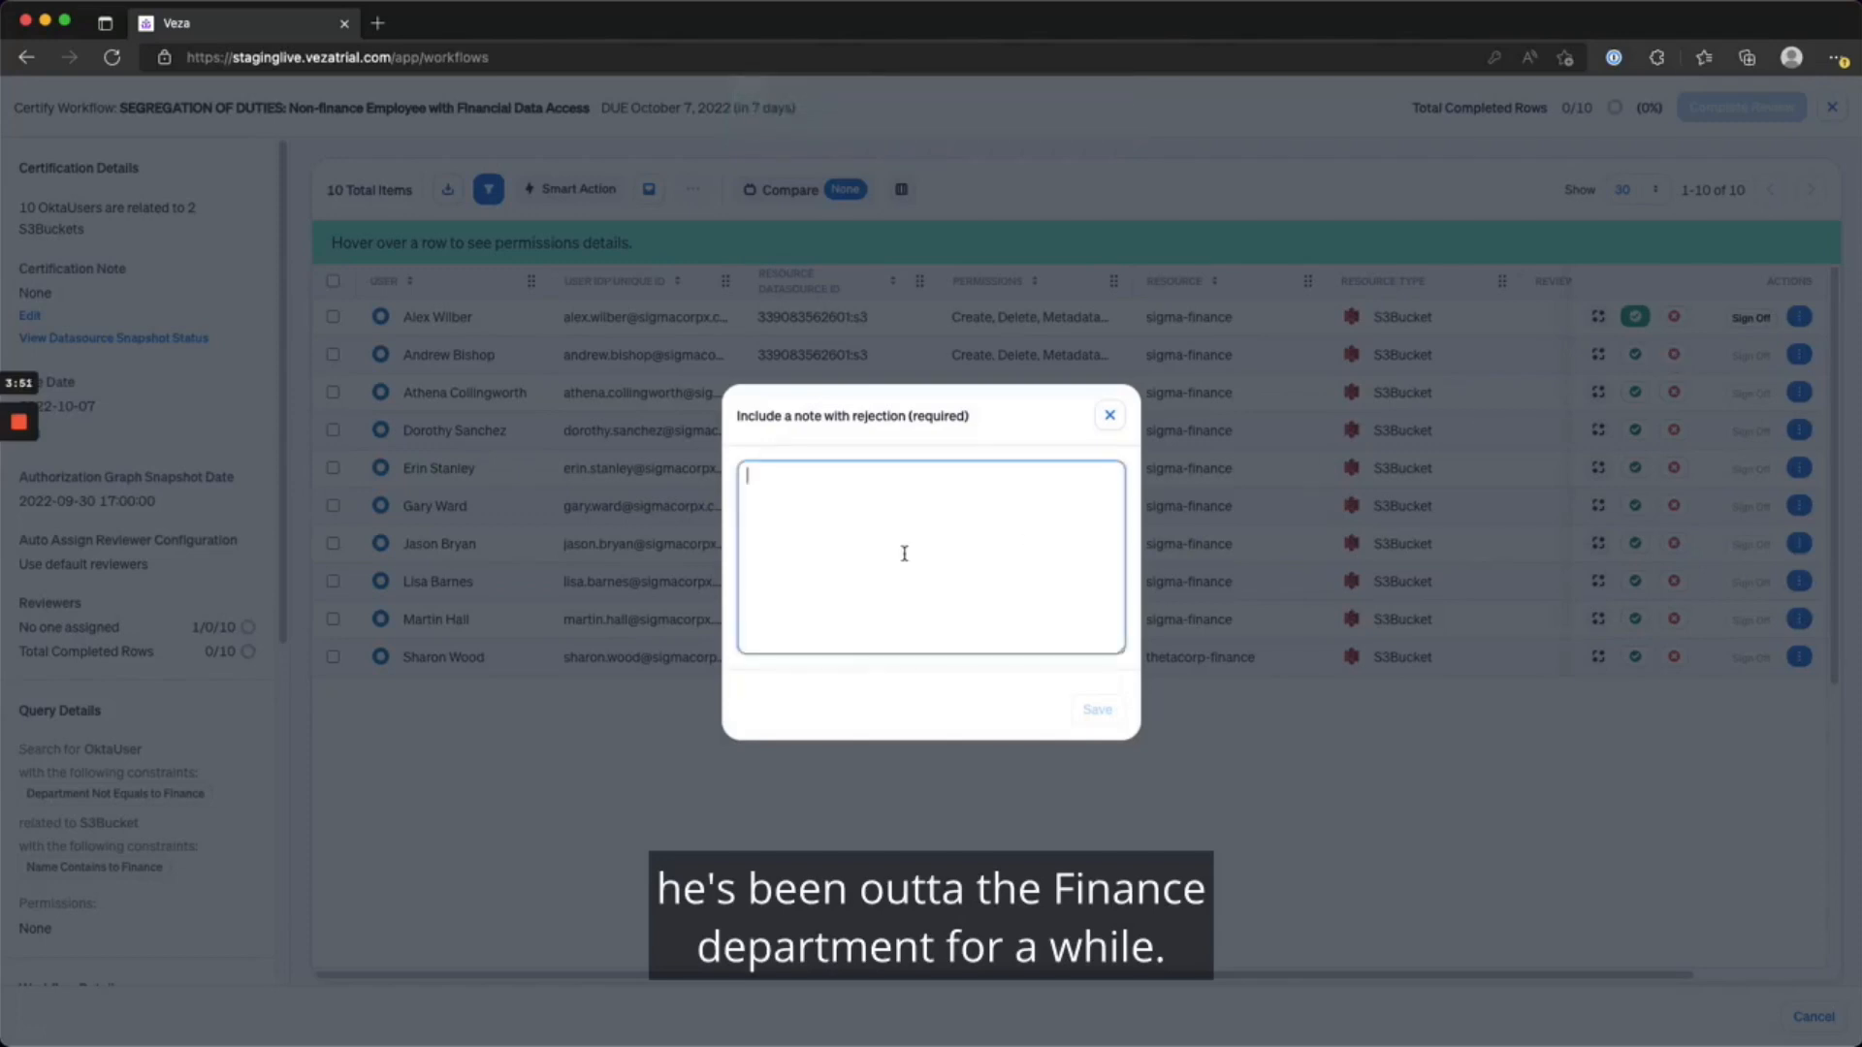
type("Please")
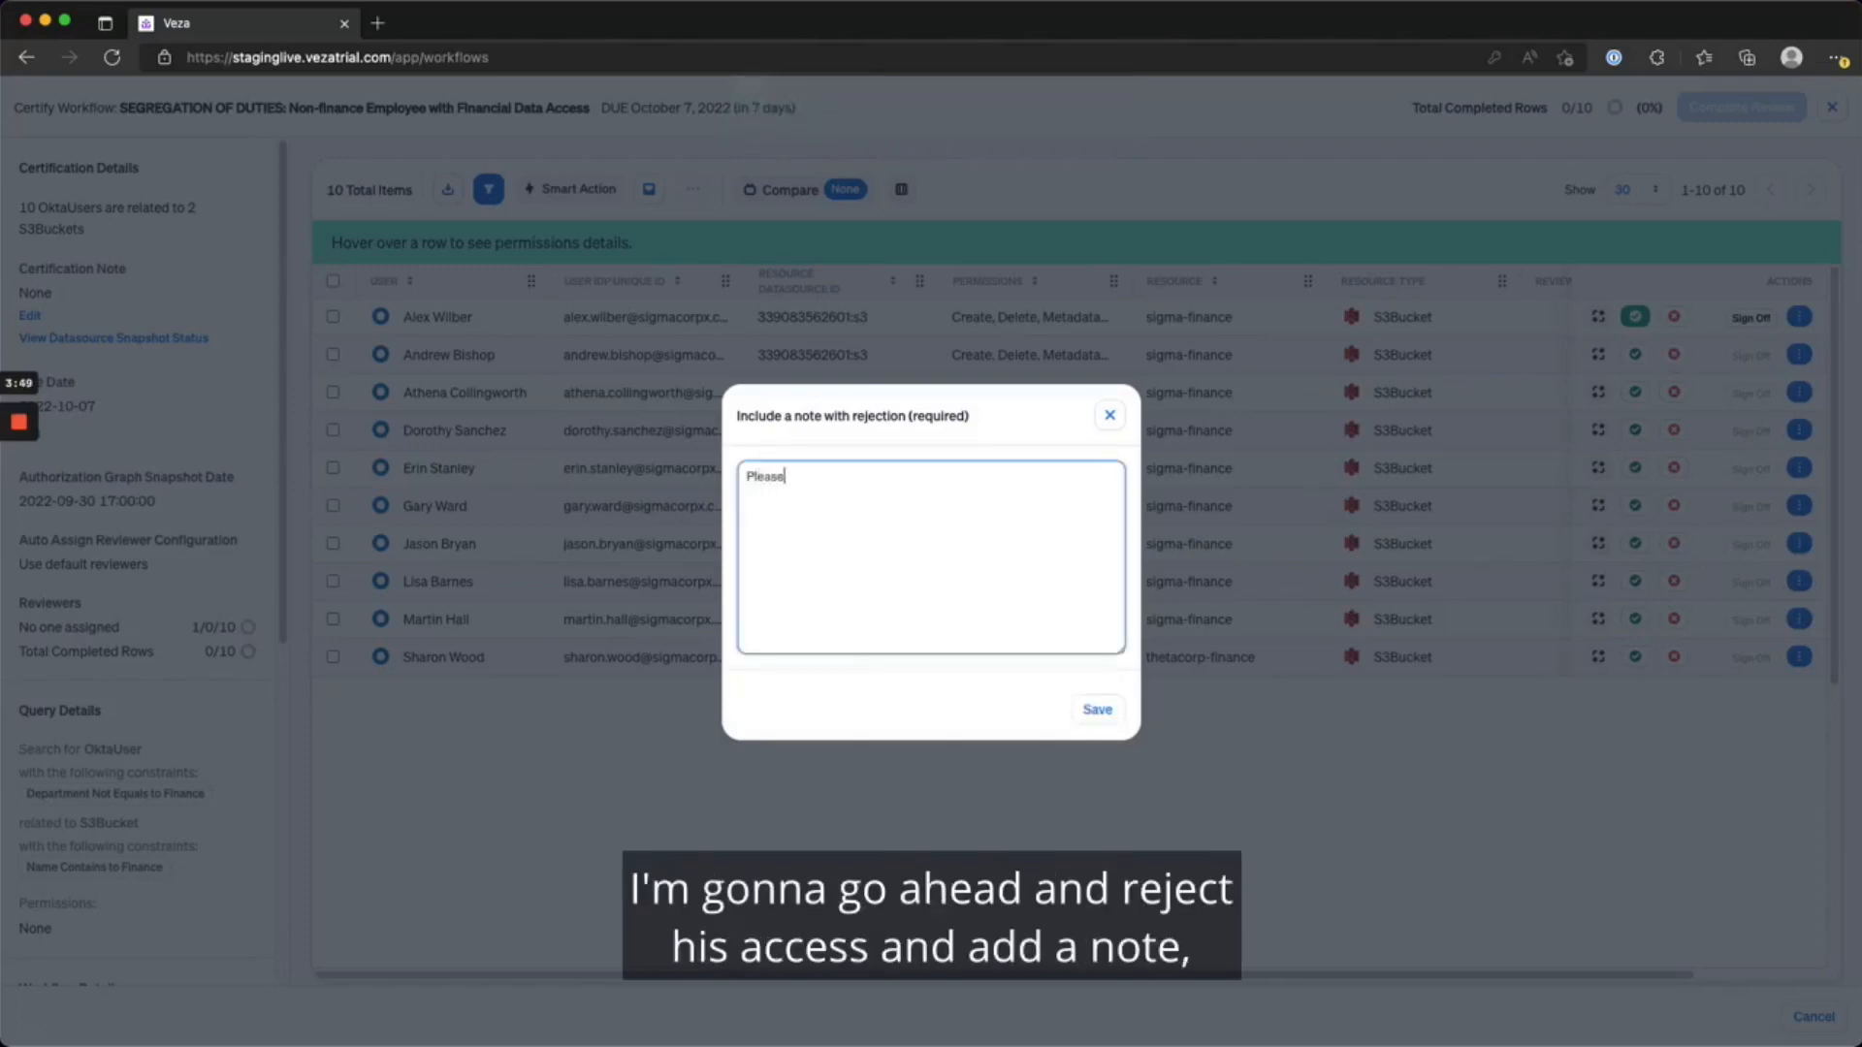
type("remove access")
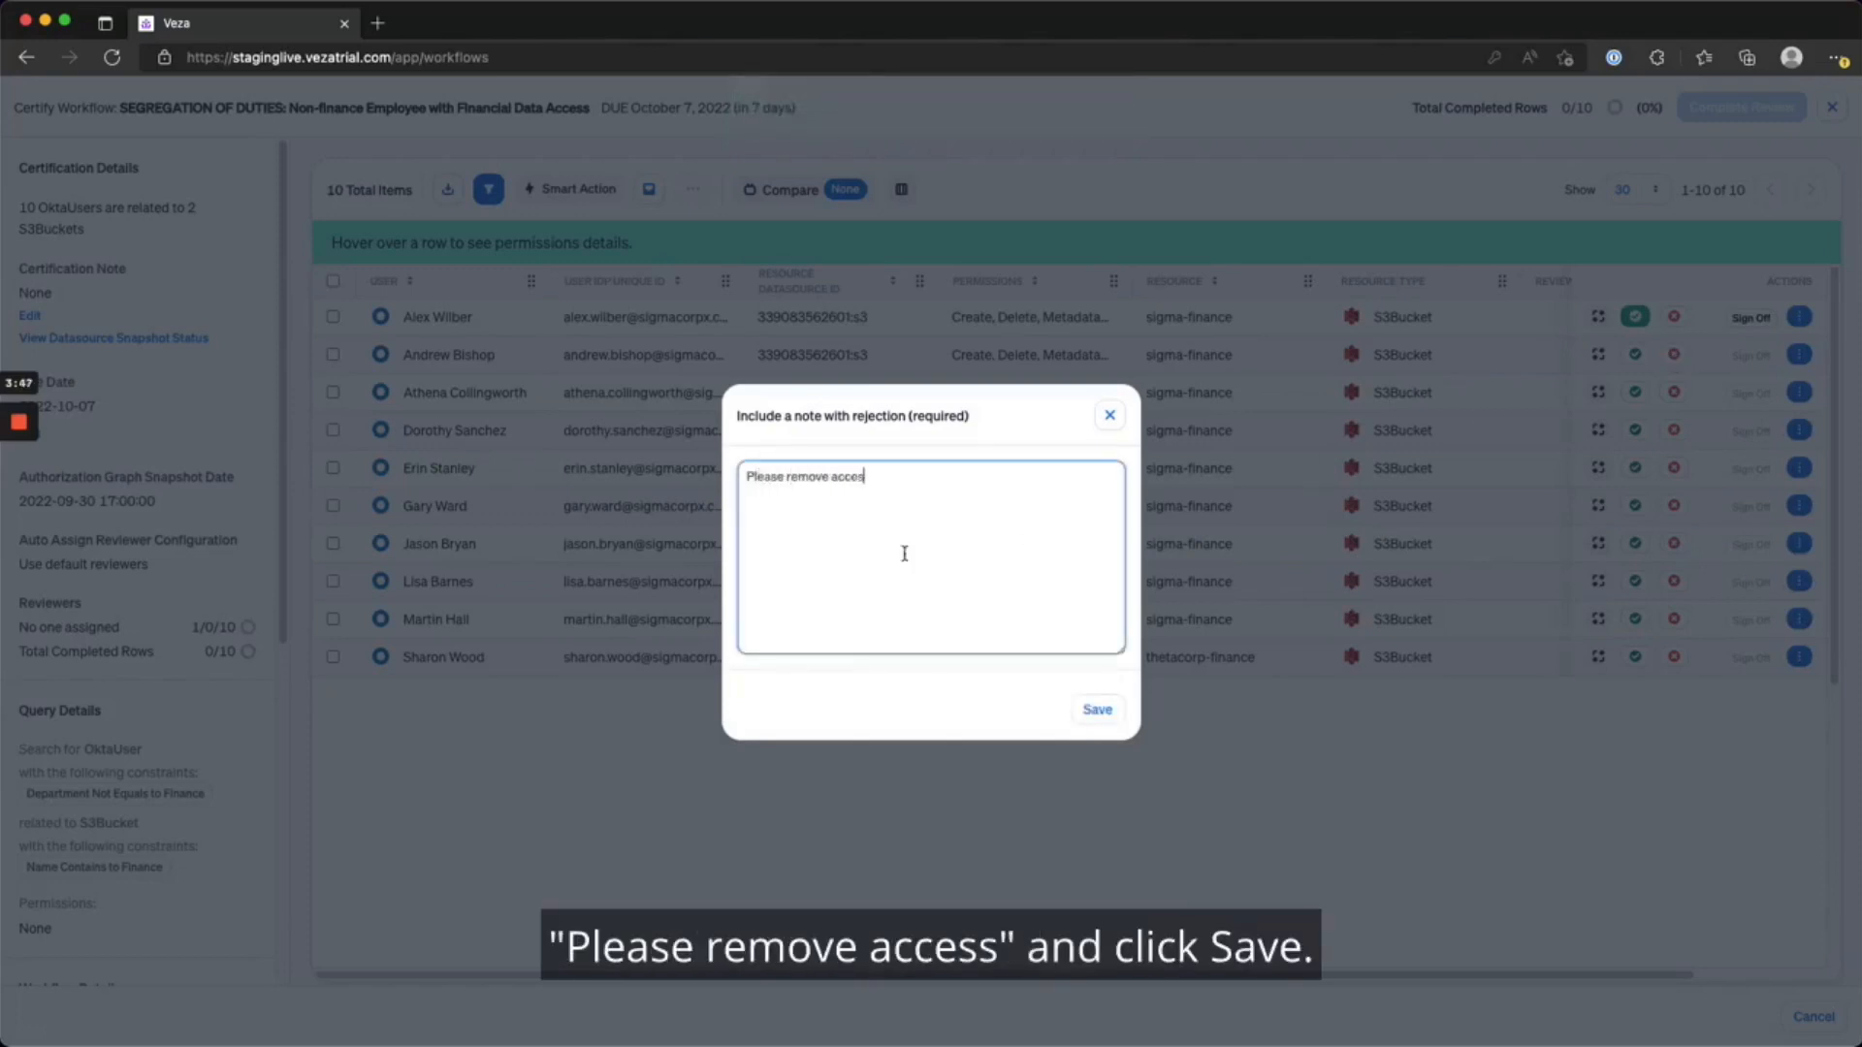
left_click(1094, 710)
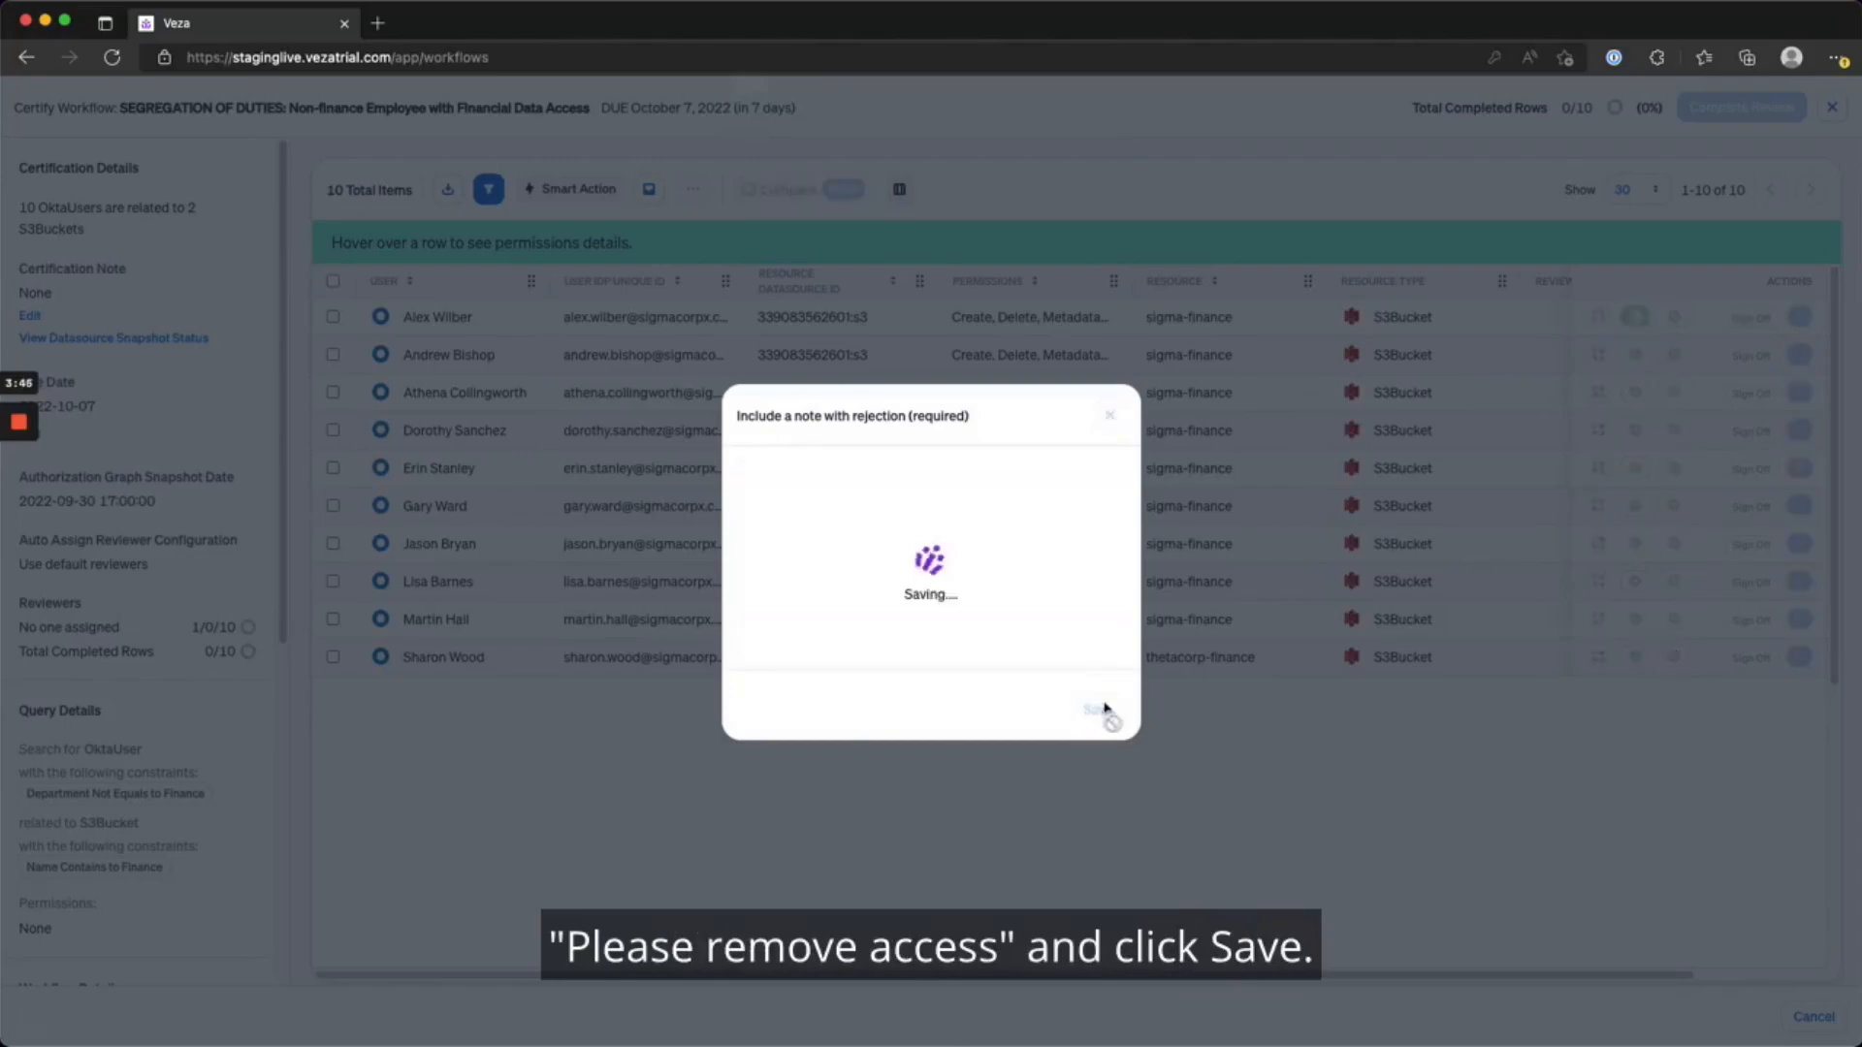
left_click(1092, 710)
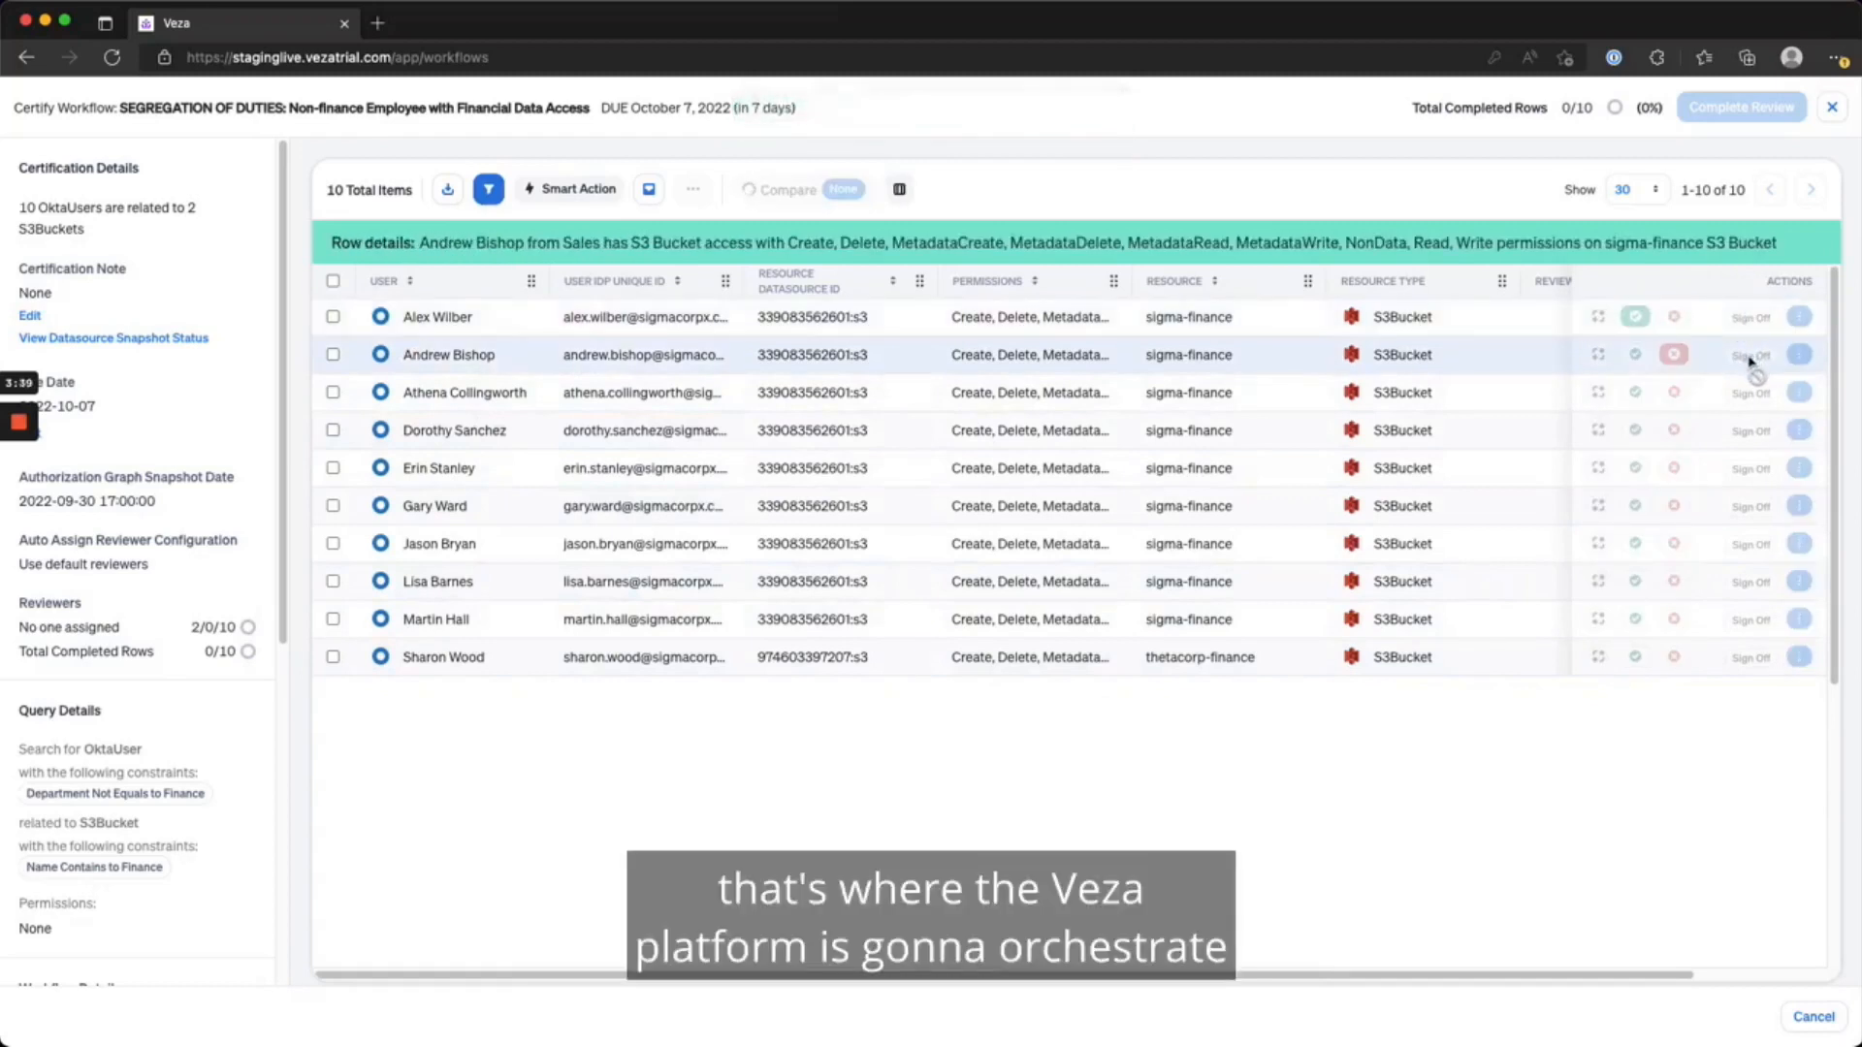
left_click(1635, 317)
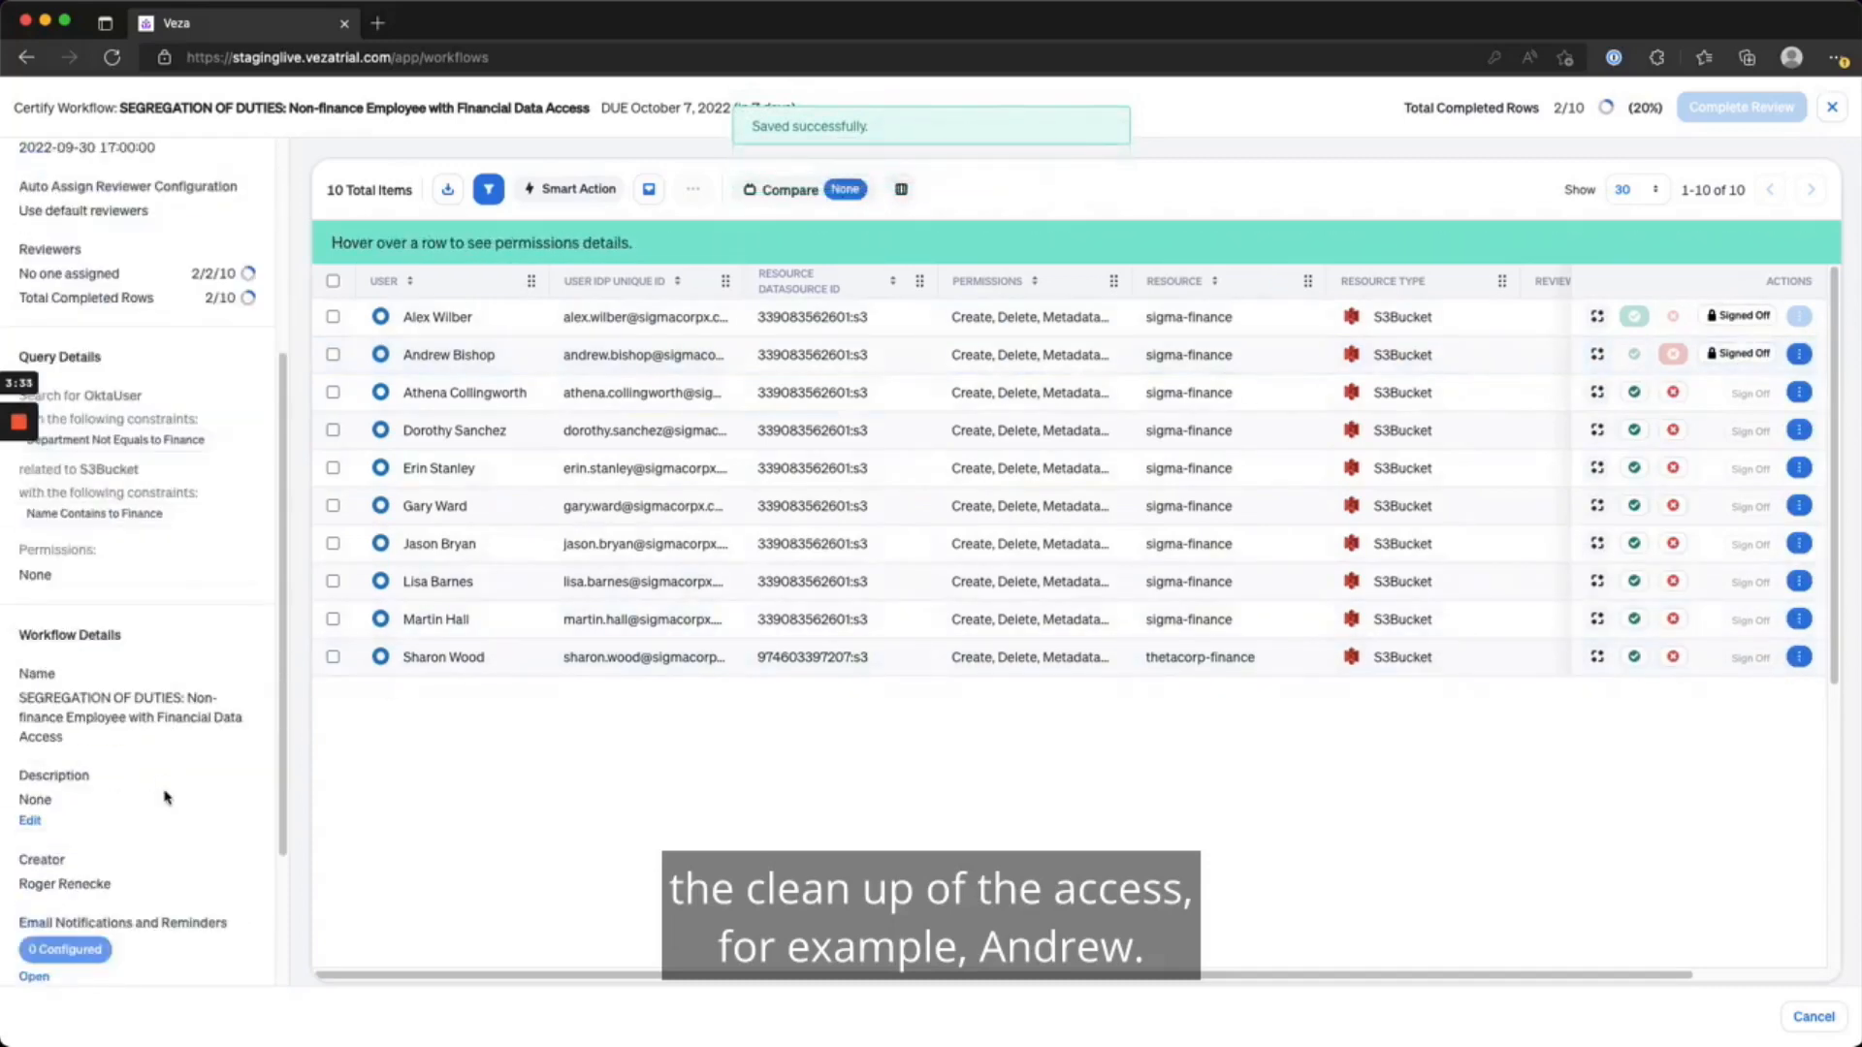
Save notifications: Slack Security Alert on completion, Okta Workflows on accept, ServiceNow reject workflow on rejection.
scroll("down", 3)
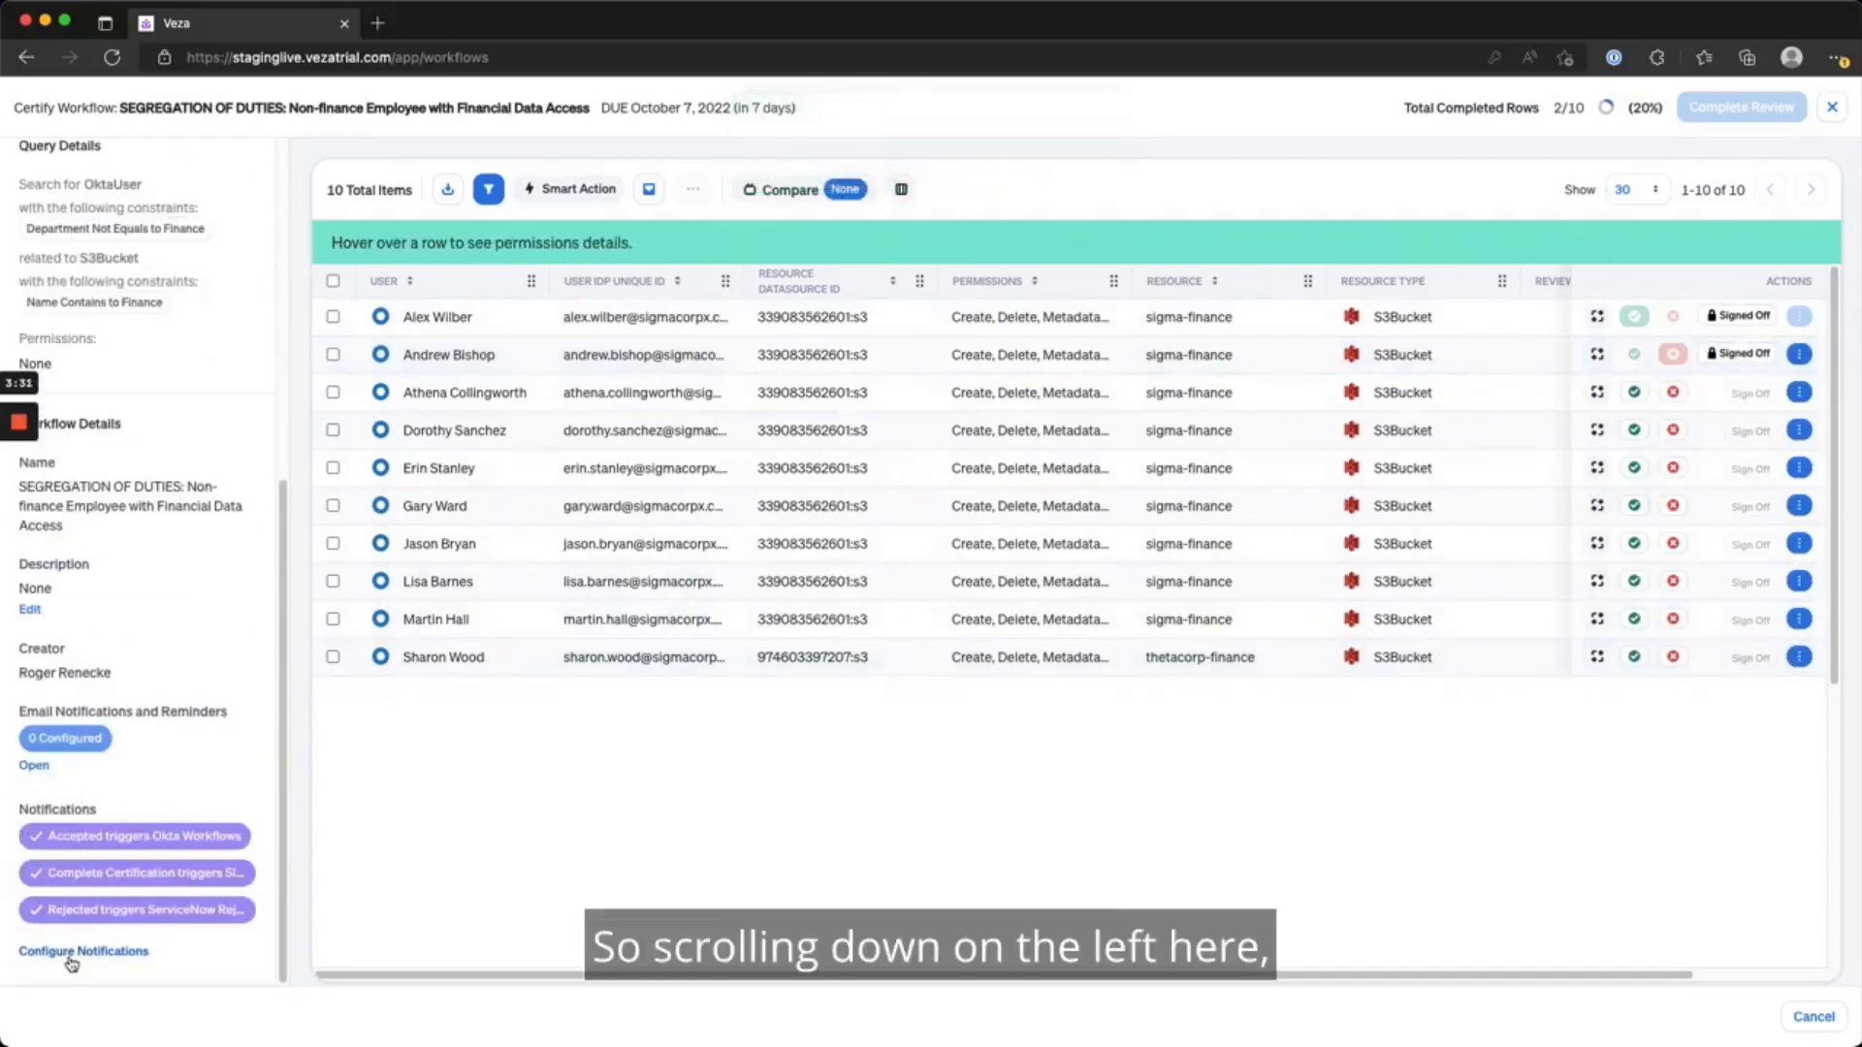
left_click(83, 950)
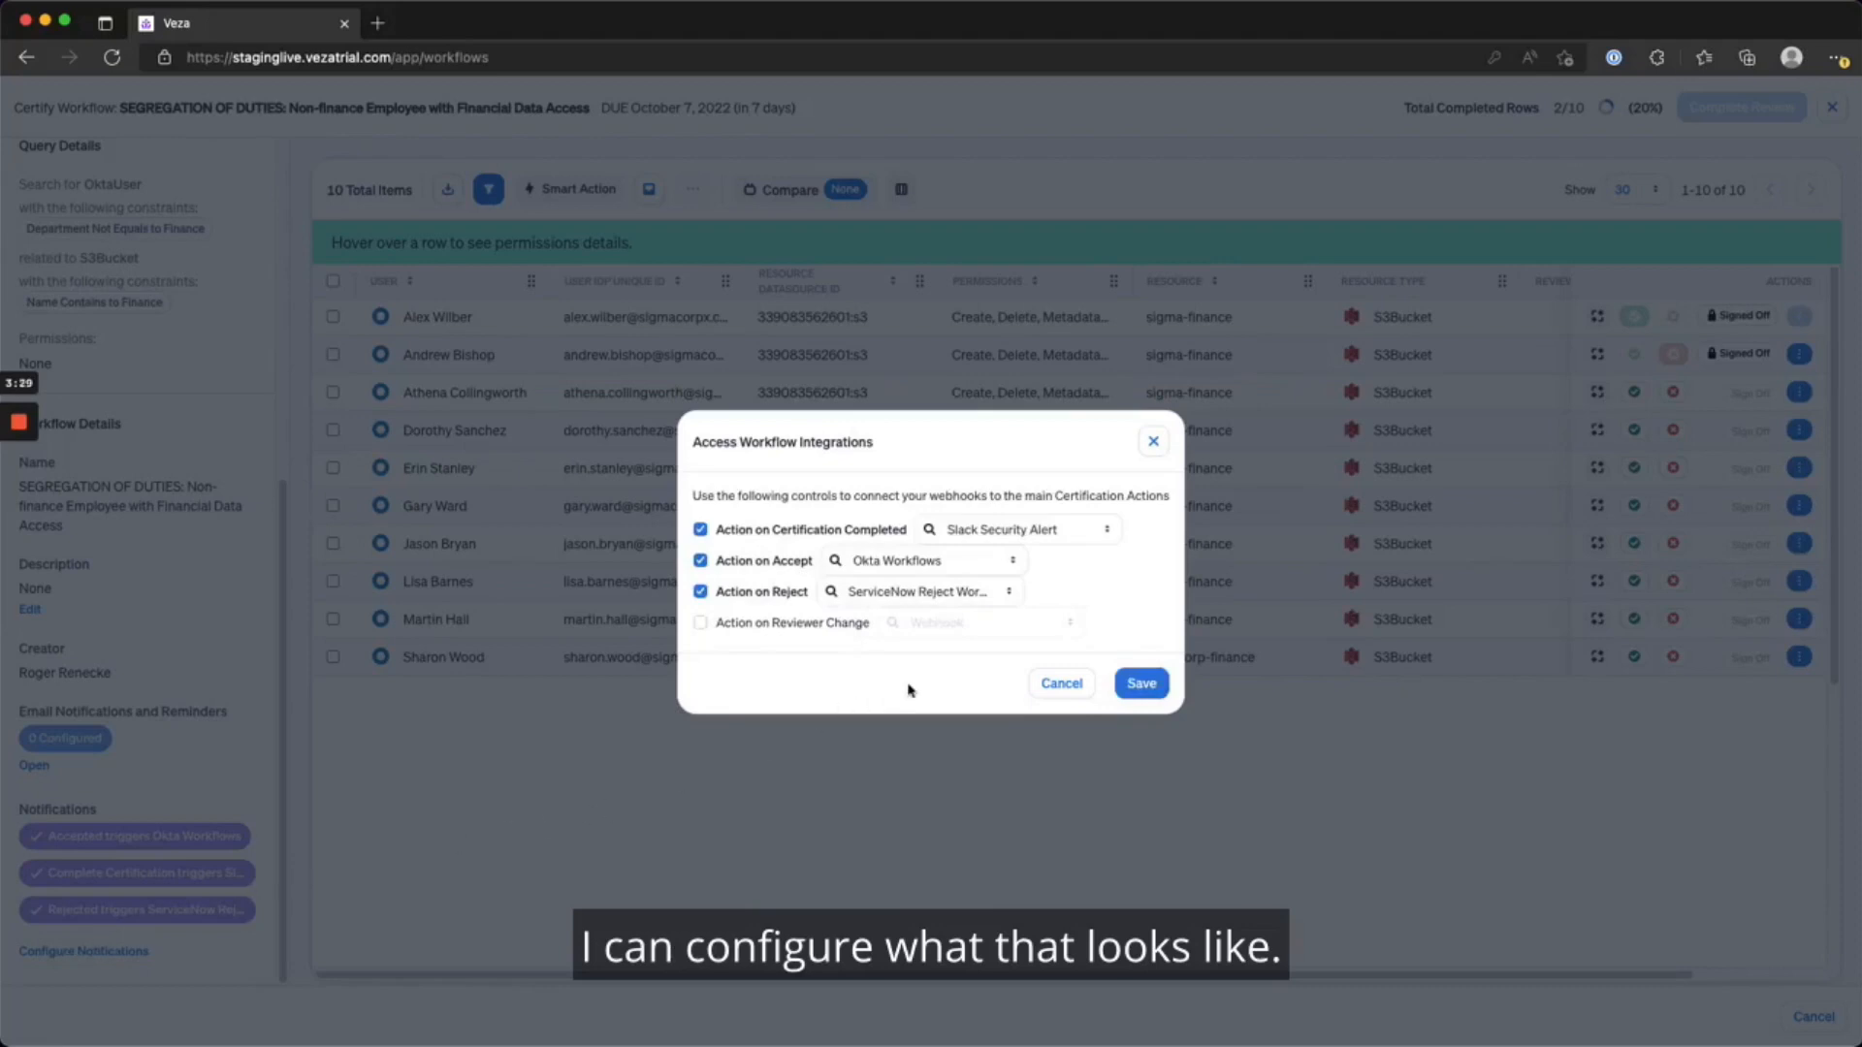
left_click(924, 559)
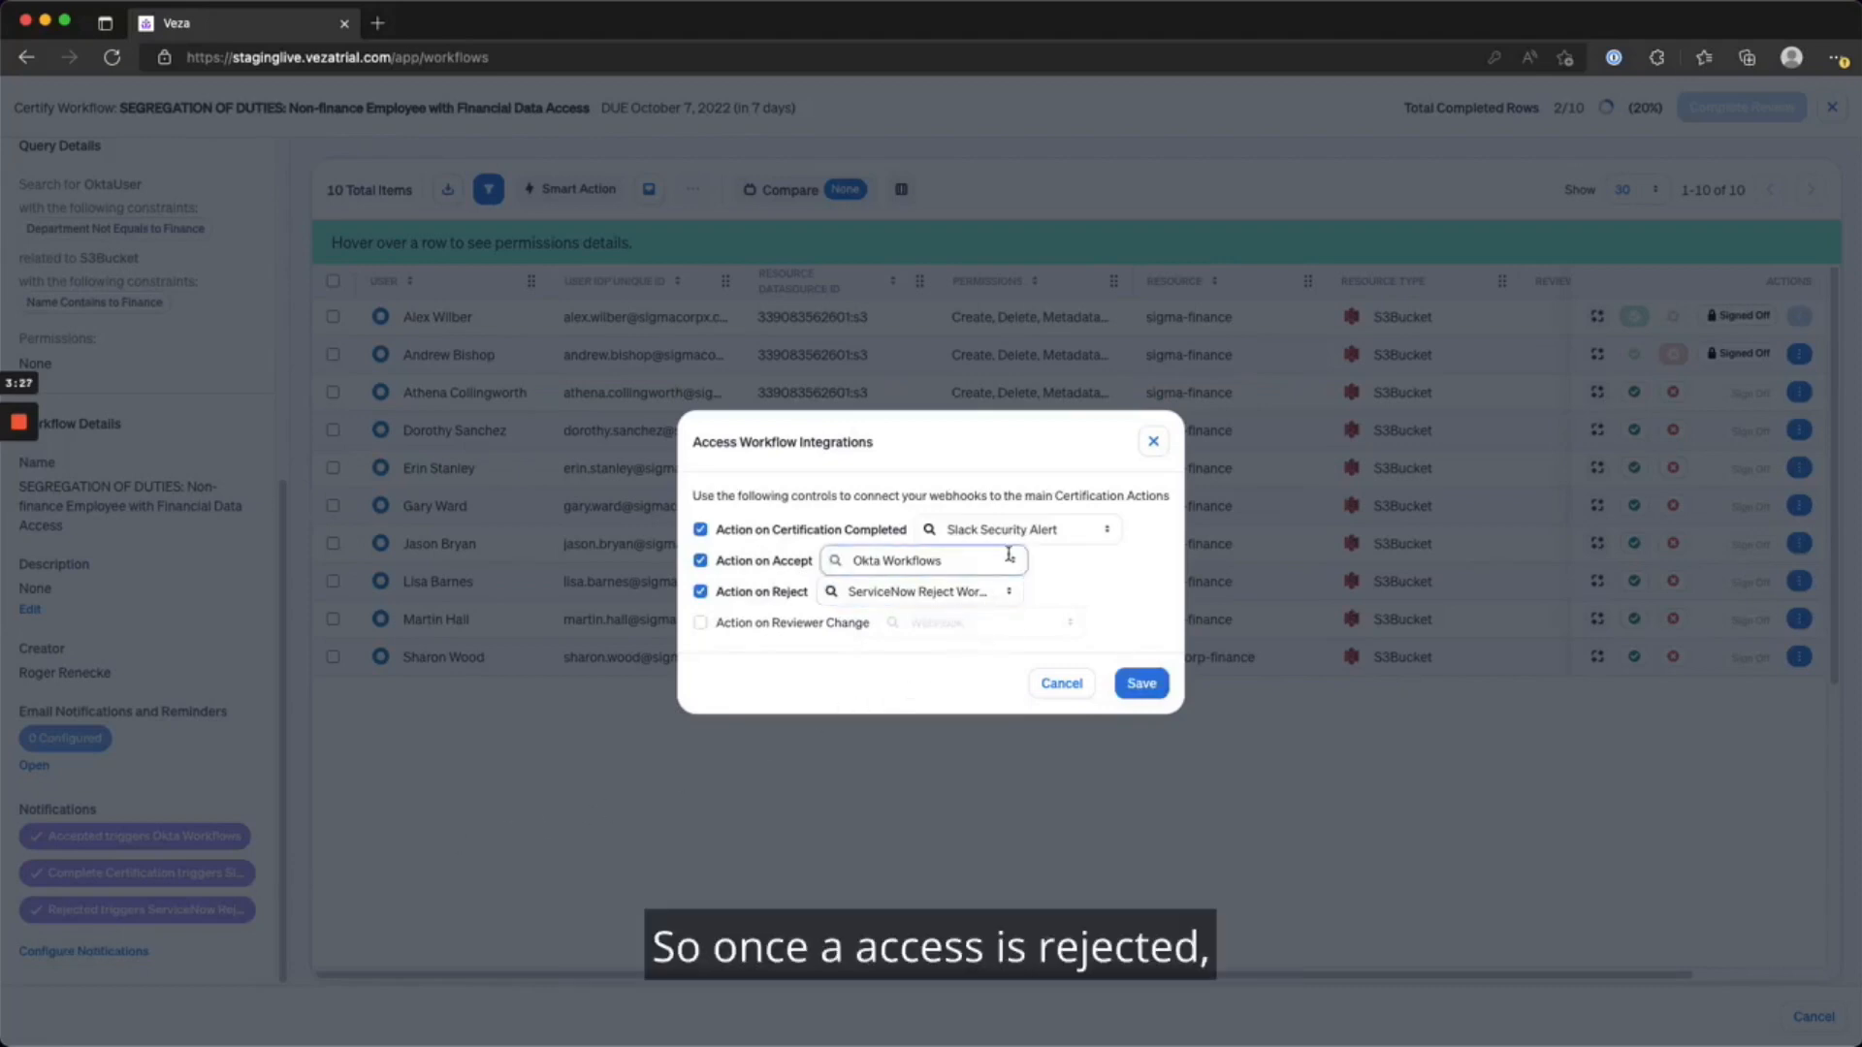
left_click(919, 591)
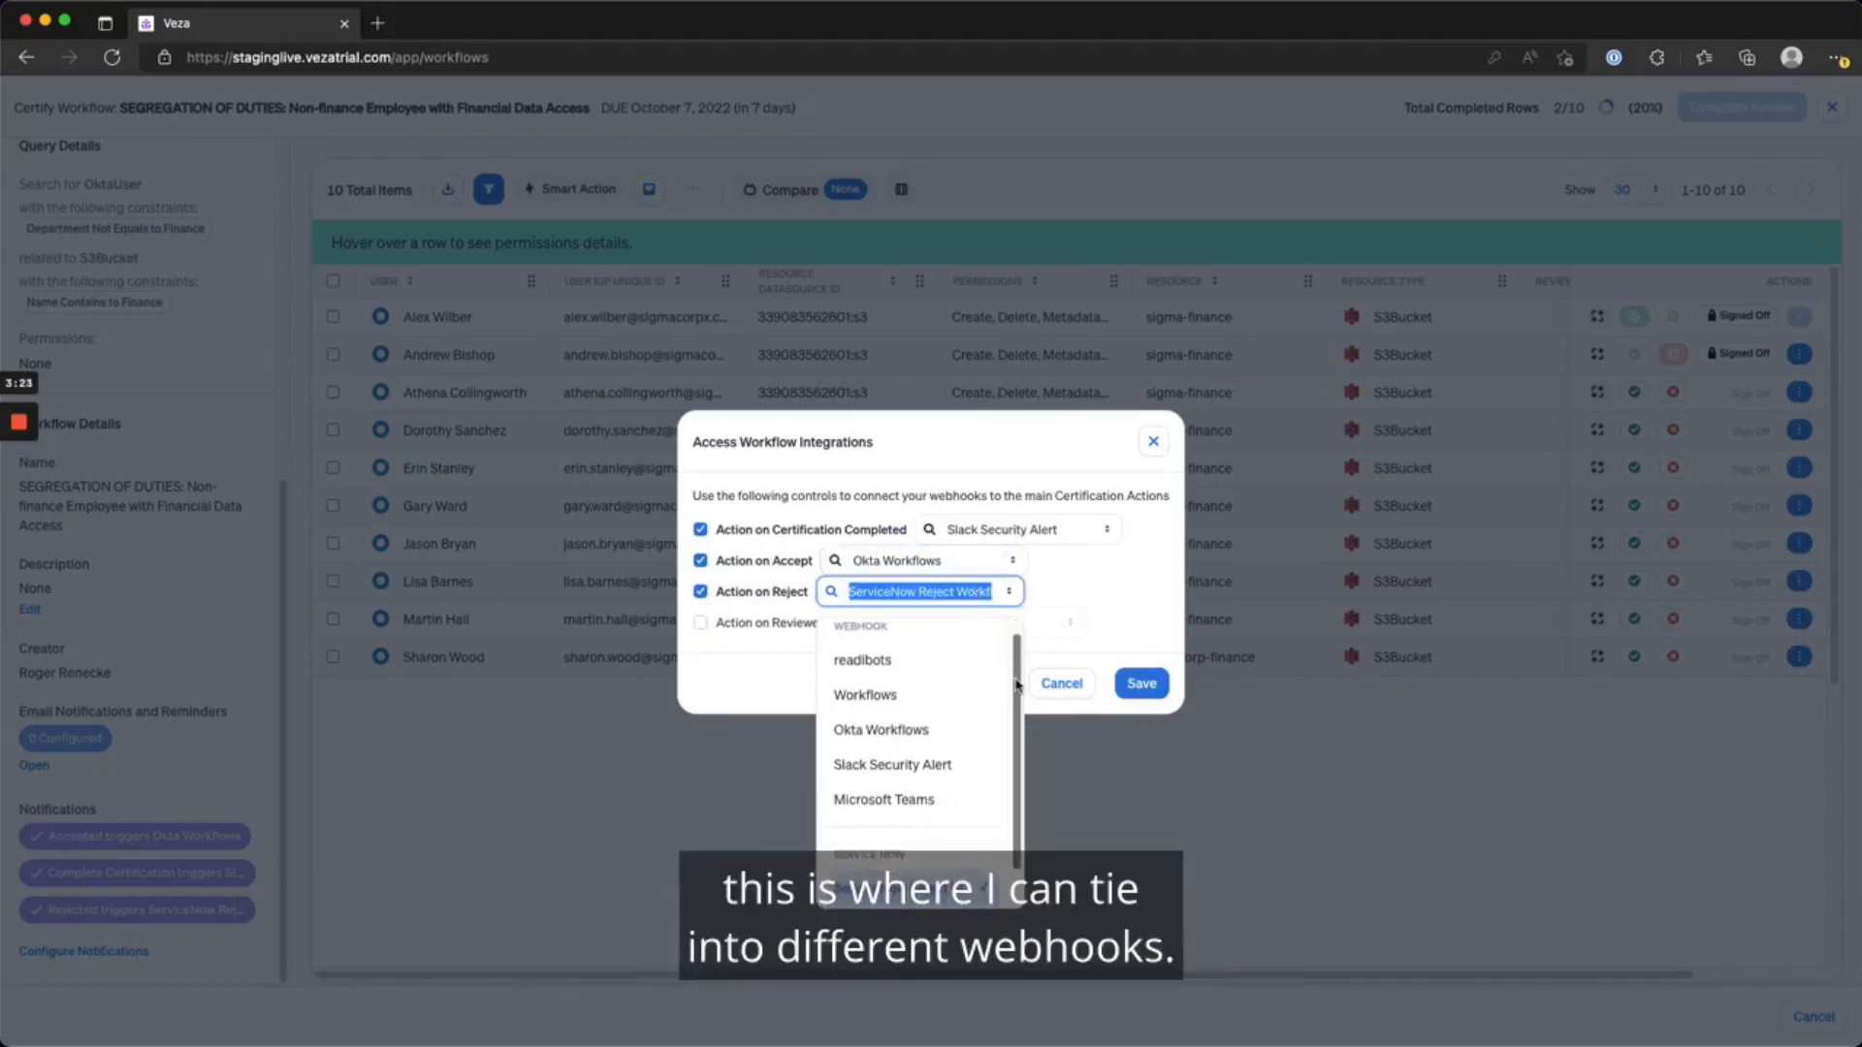
scroll("down", 3)
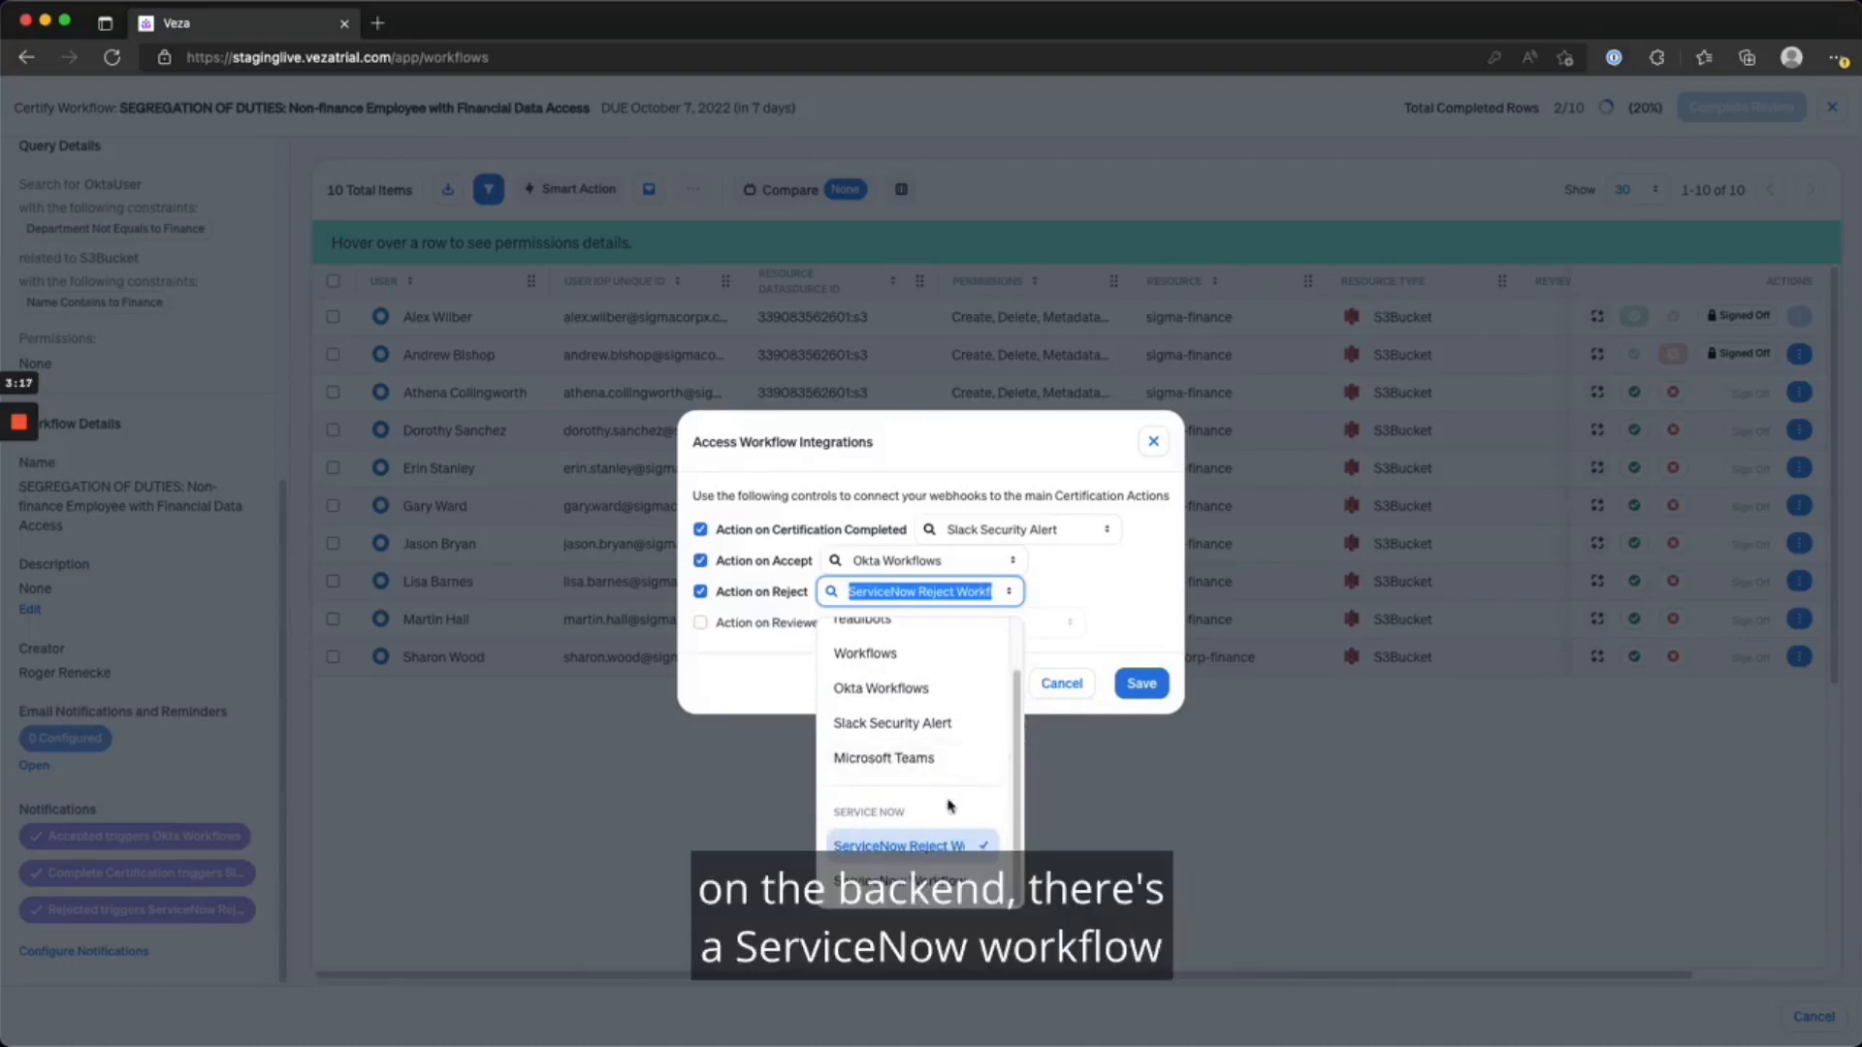
left_click(898, 846)
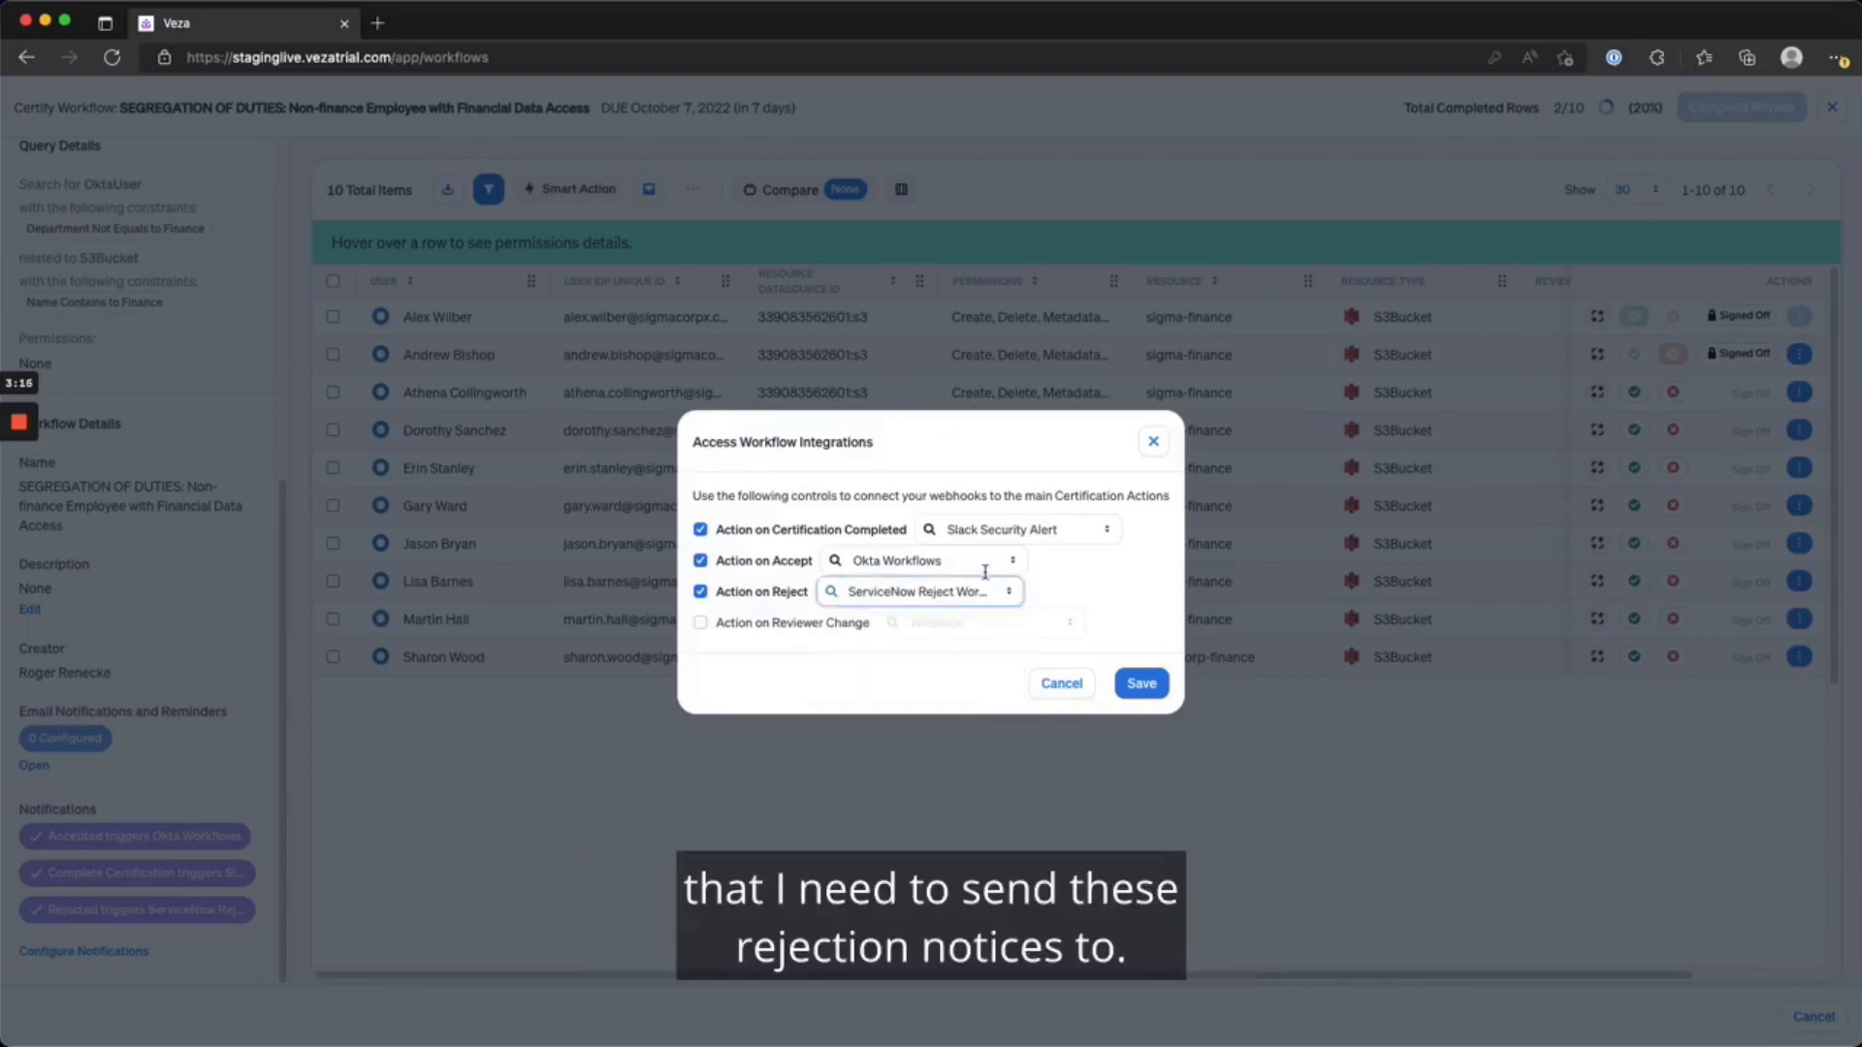
left_click(924, 559)
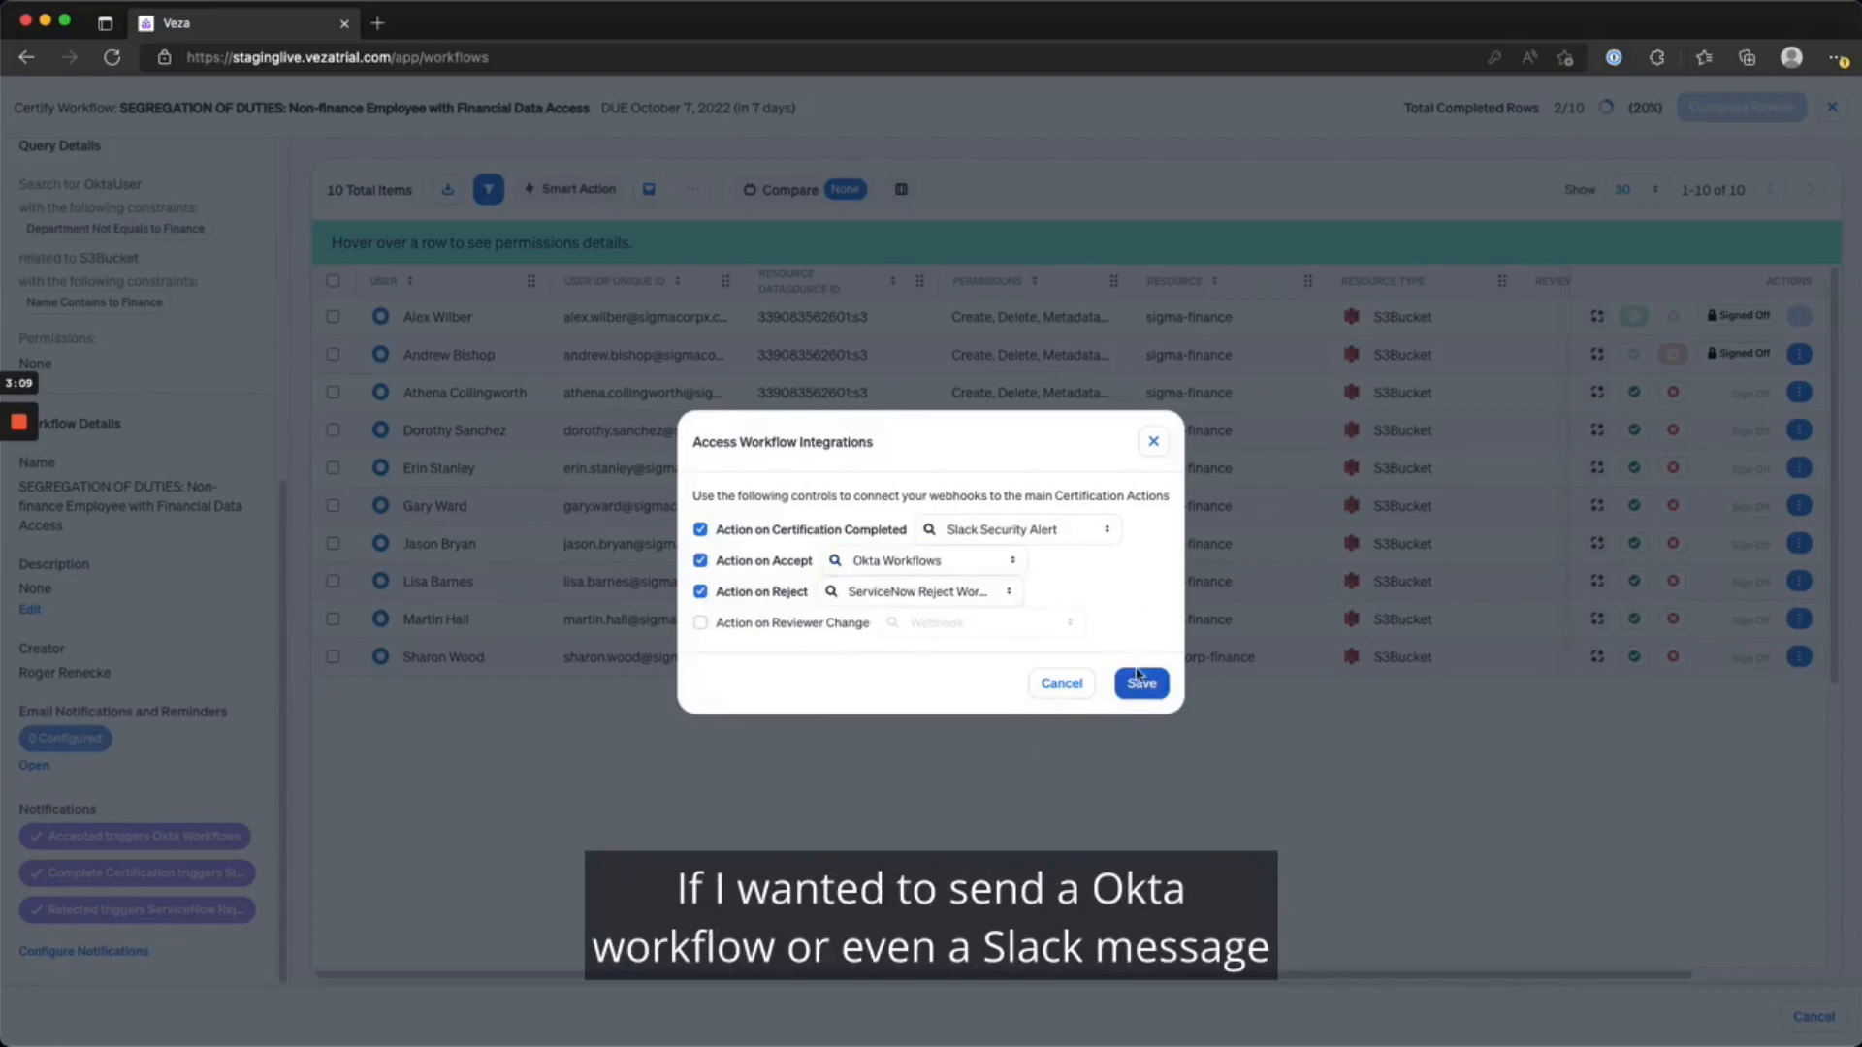
left_click(1139, 683)
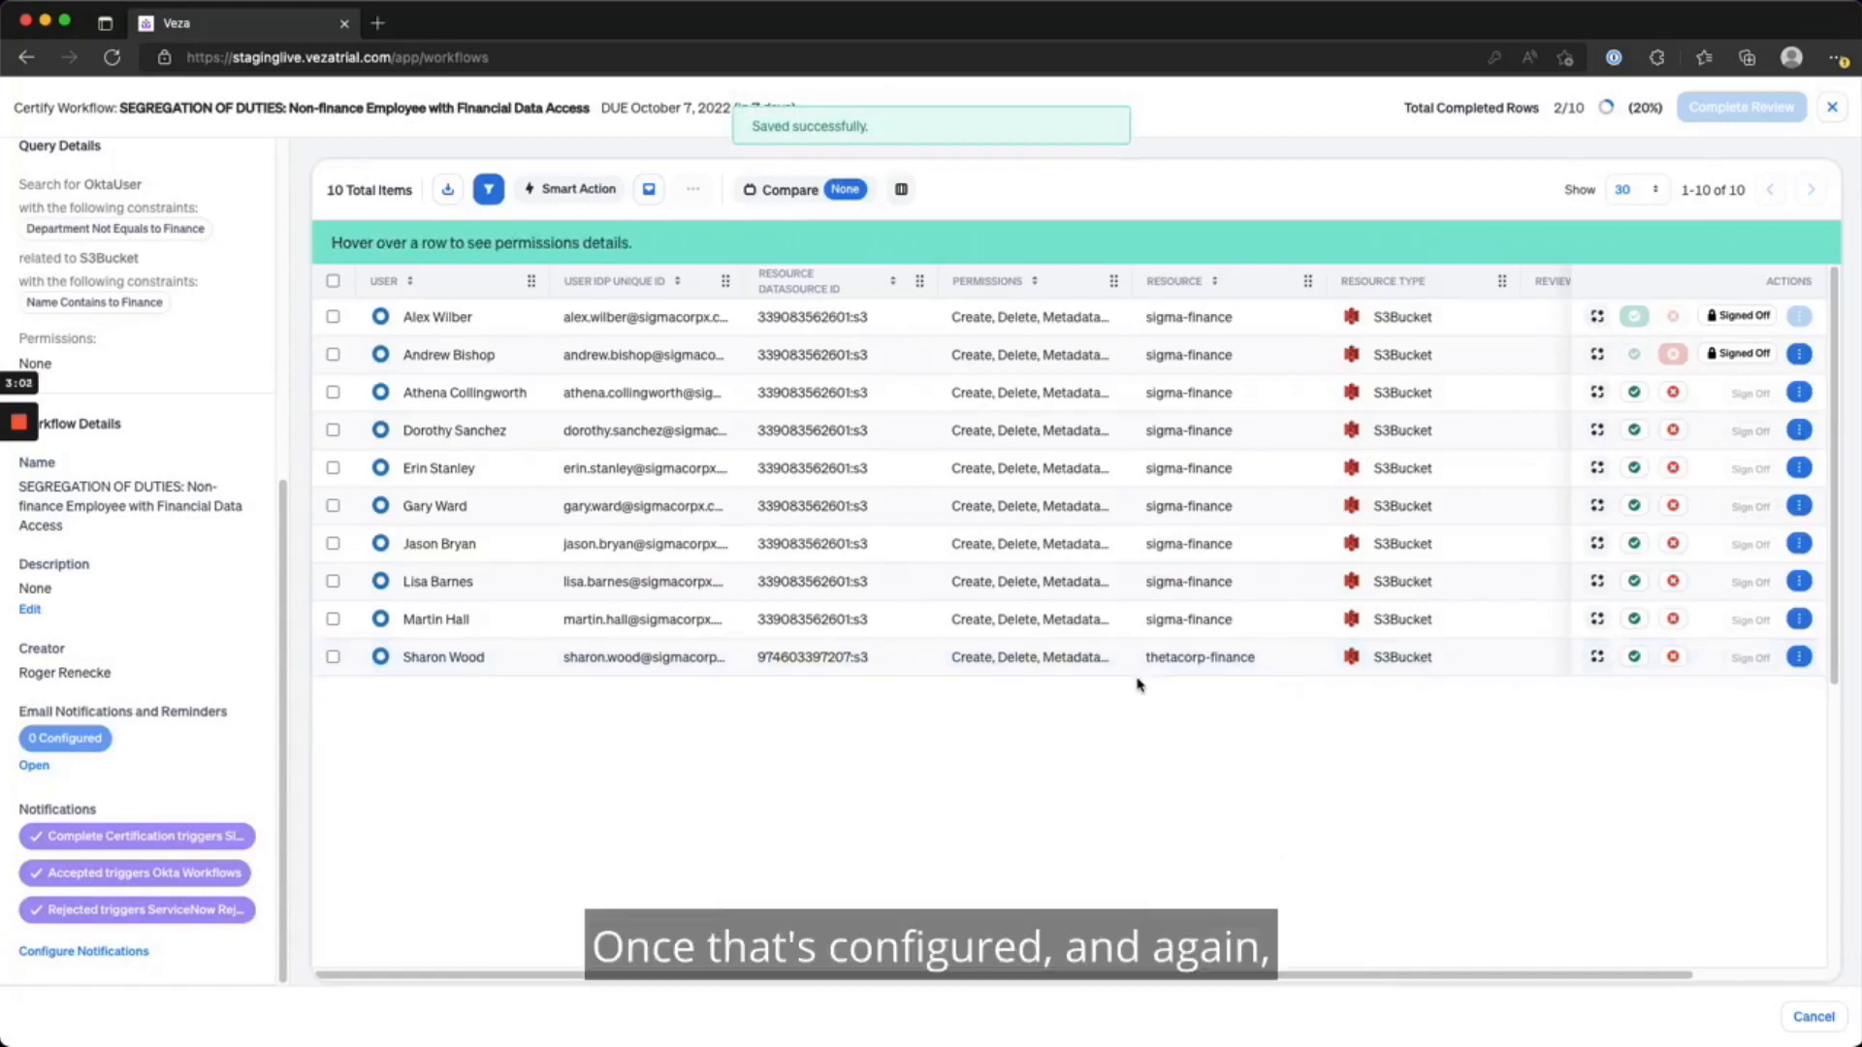
mouse_move(1716, 376)
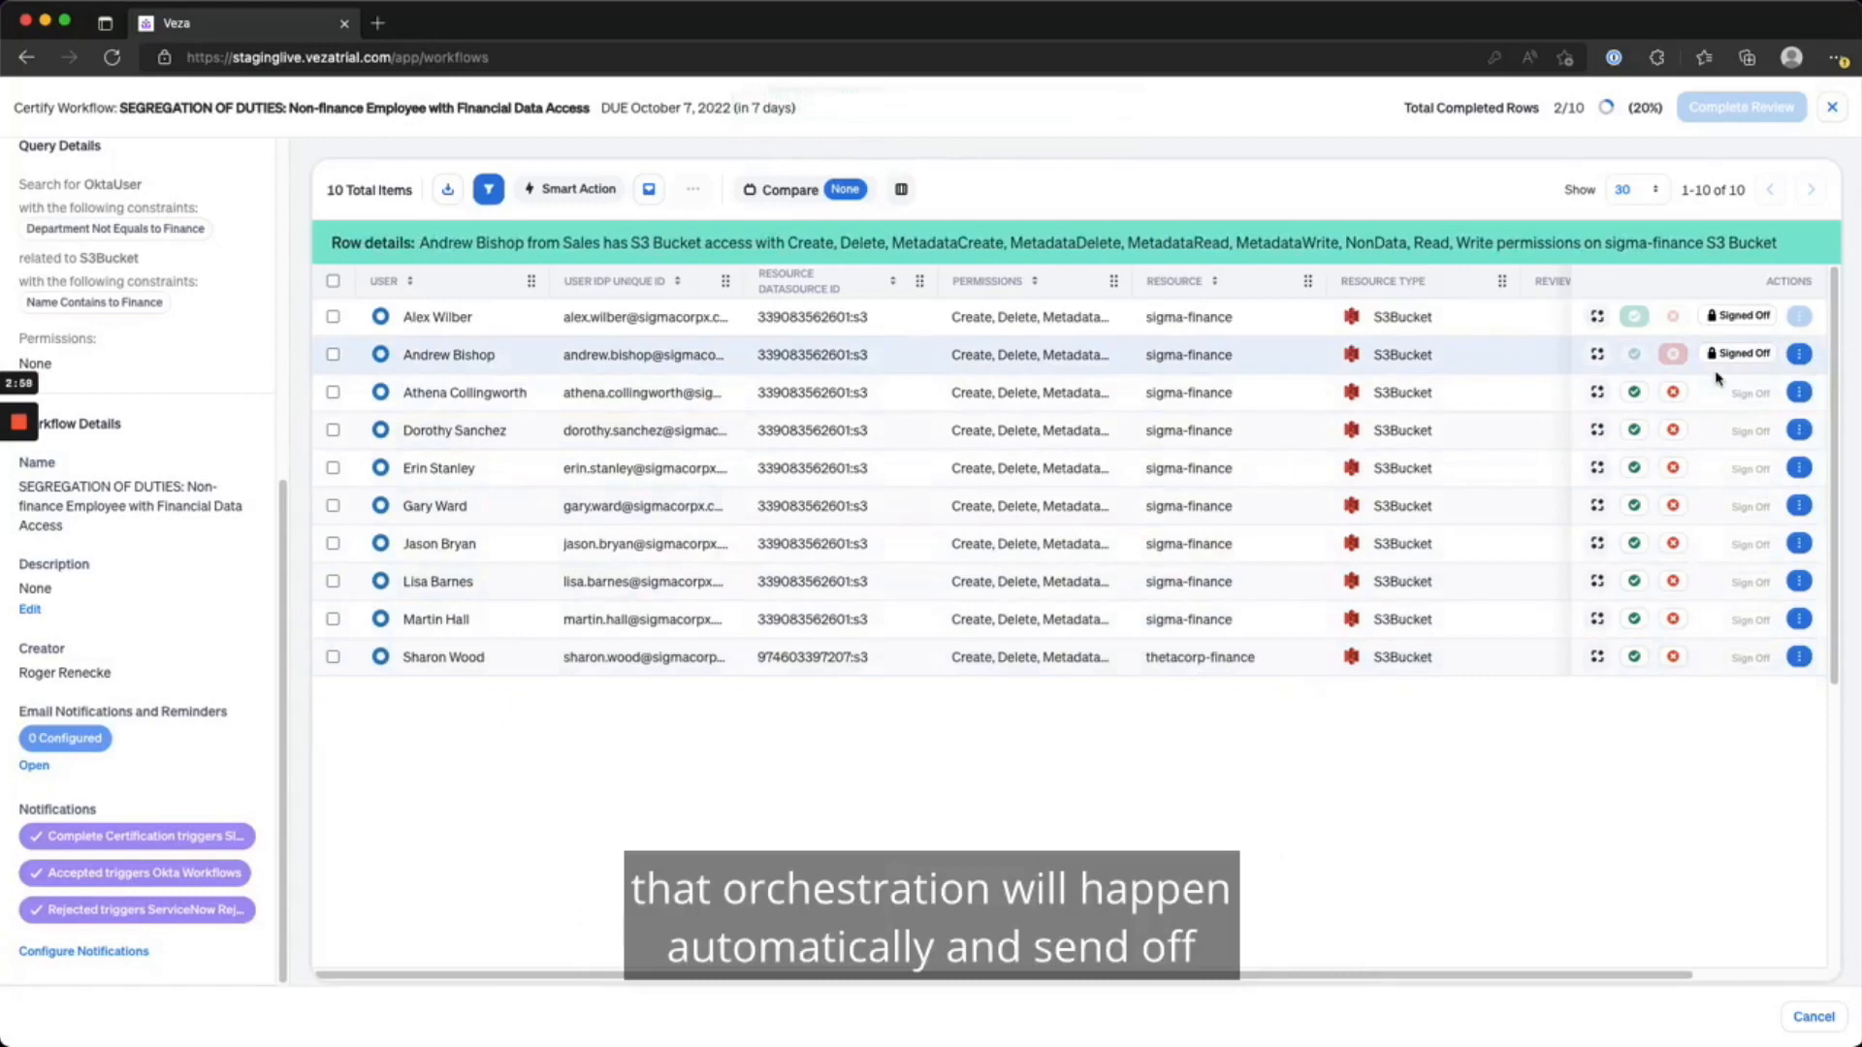
left_click(789, 188)
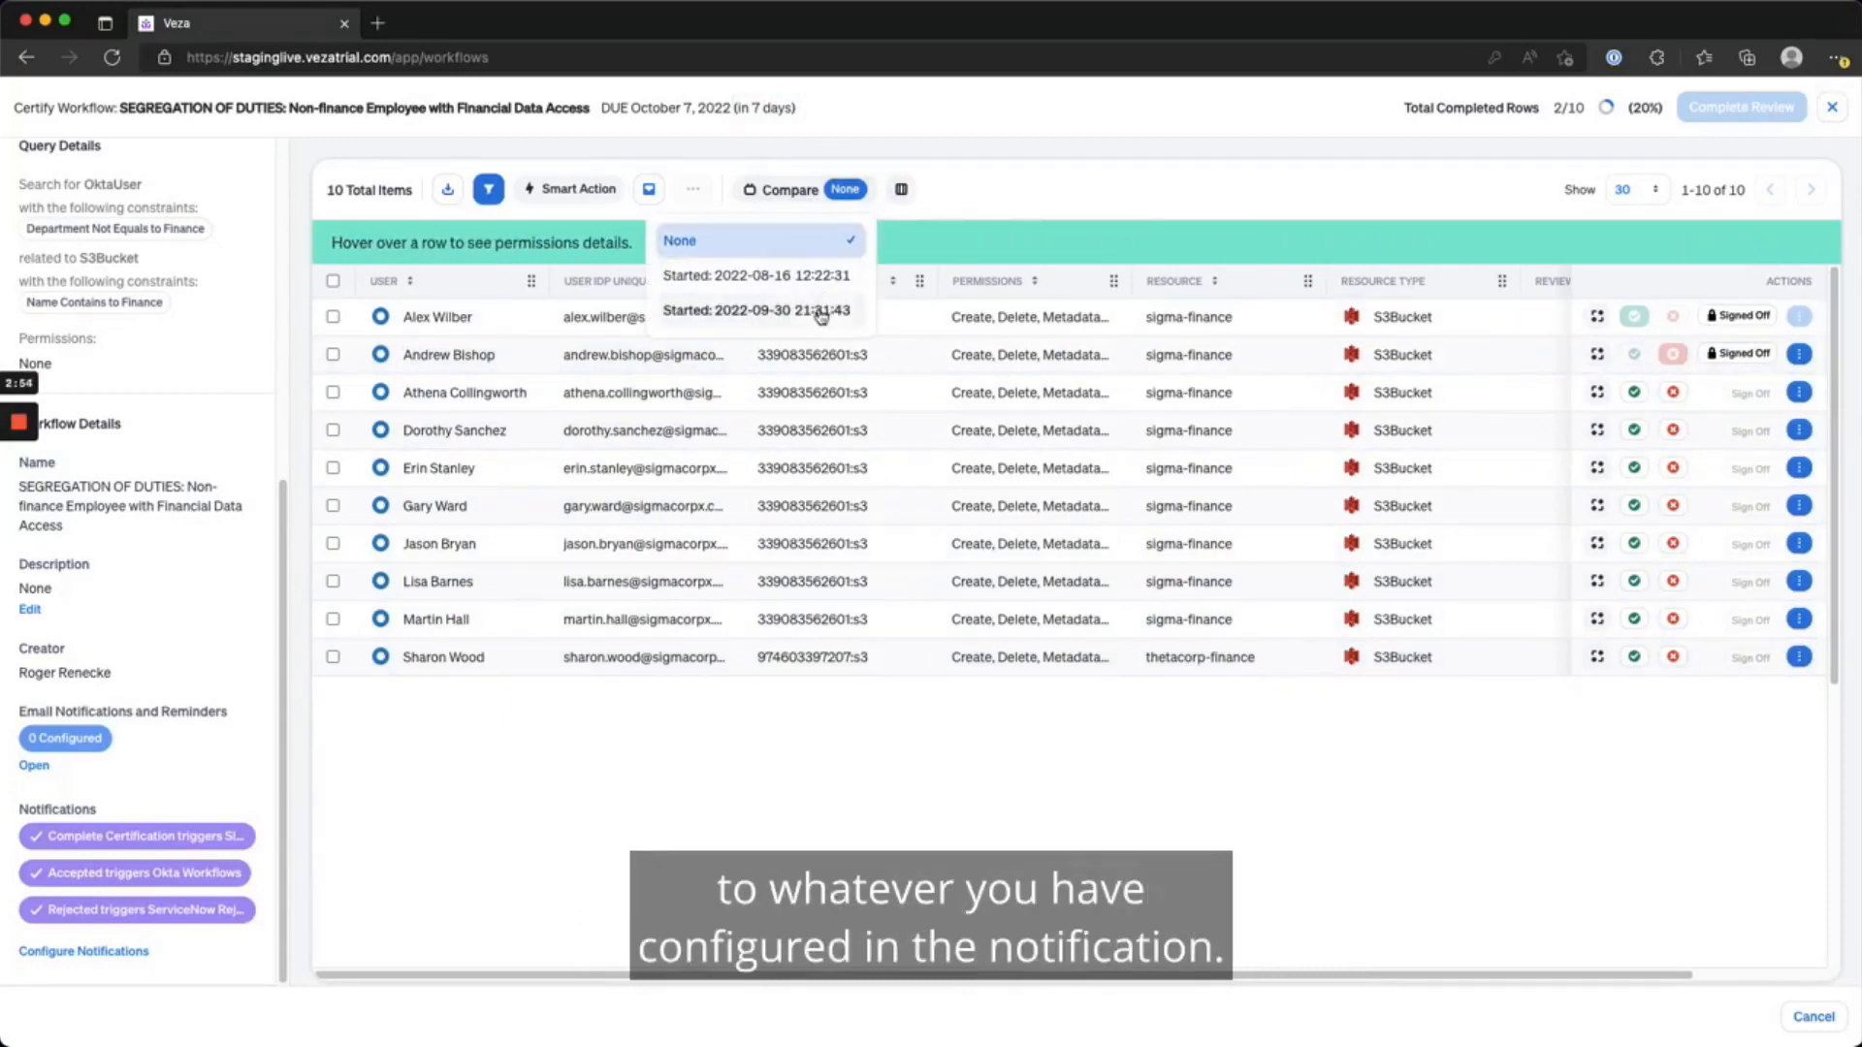
left_click(755, 311)
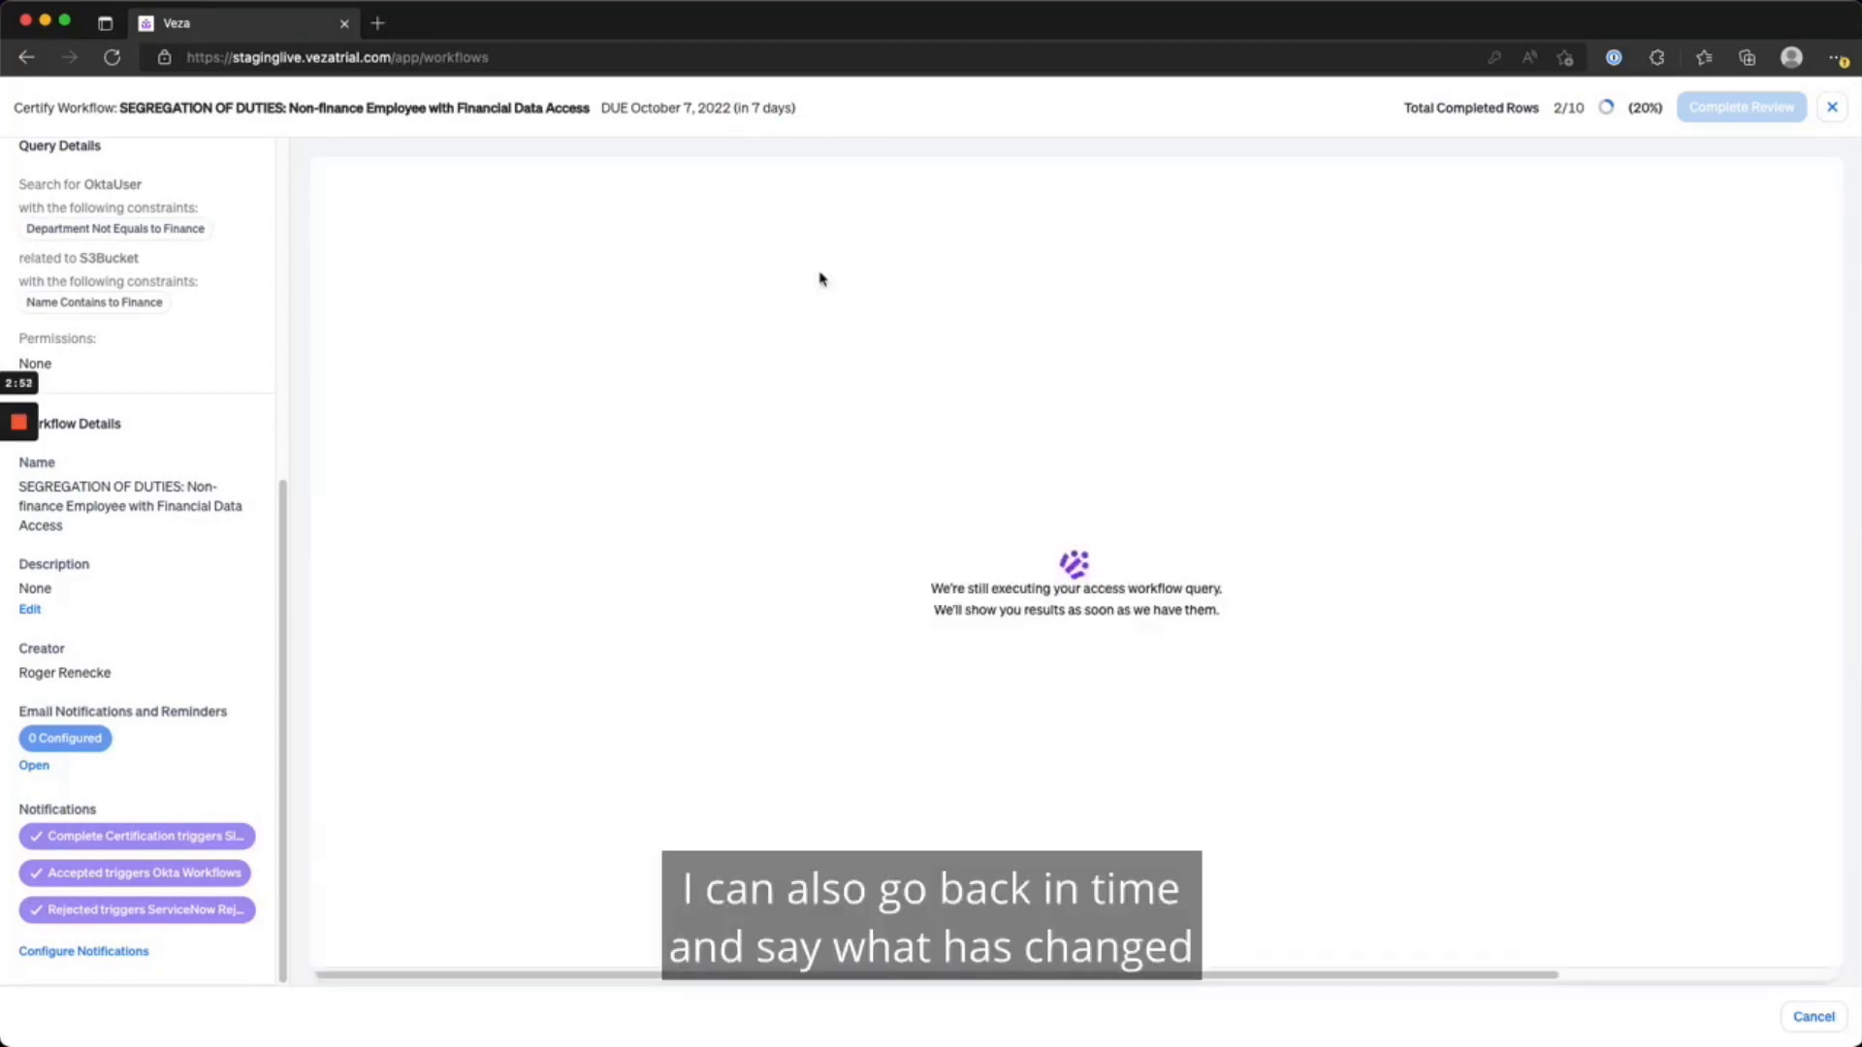